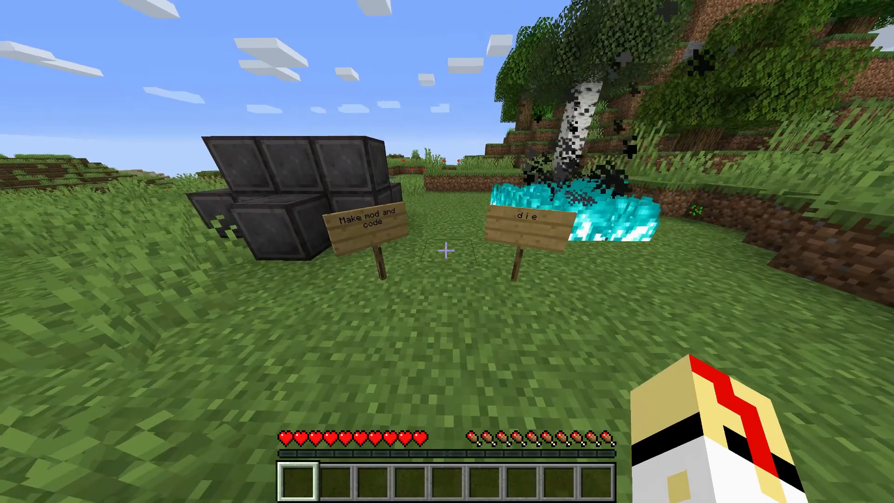
mouse_move(447, 250)
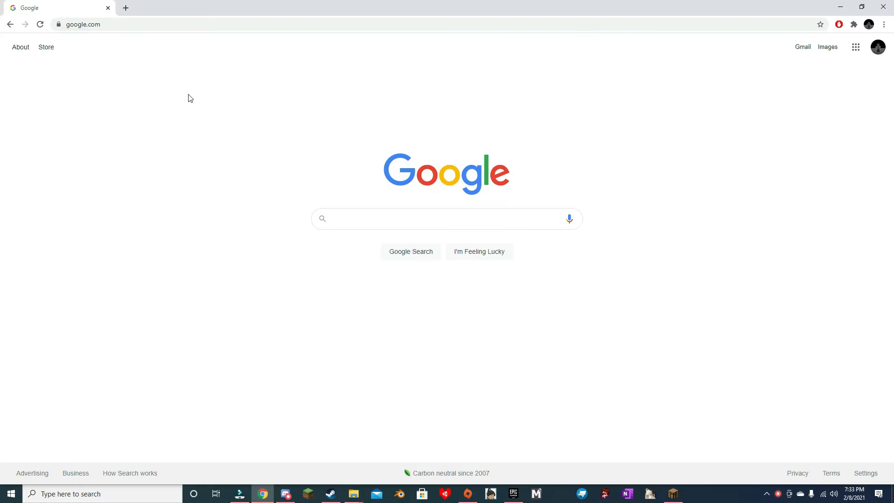
mouse_move(187, 102)
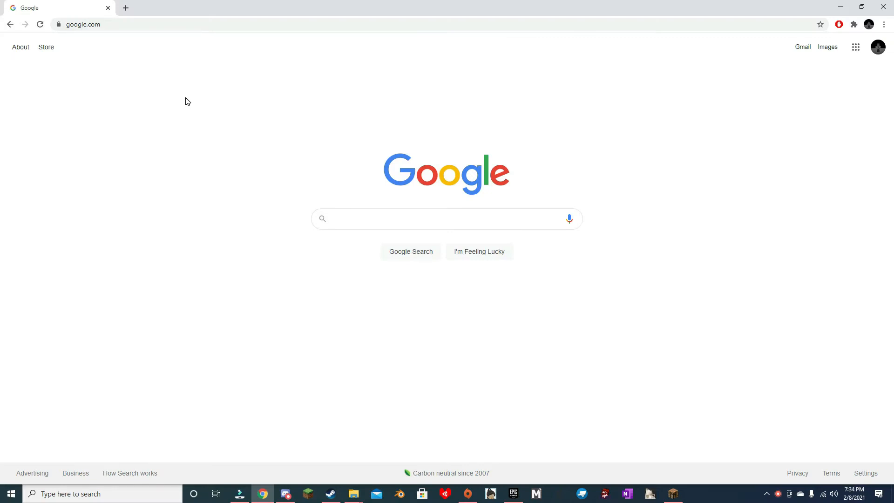
mouse_move(264, 159)
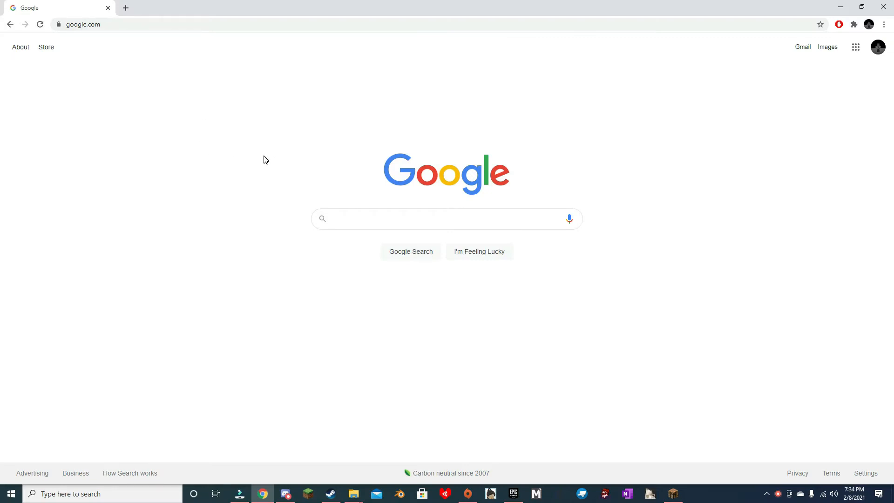
mouse_move(127, 31)
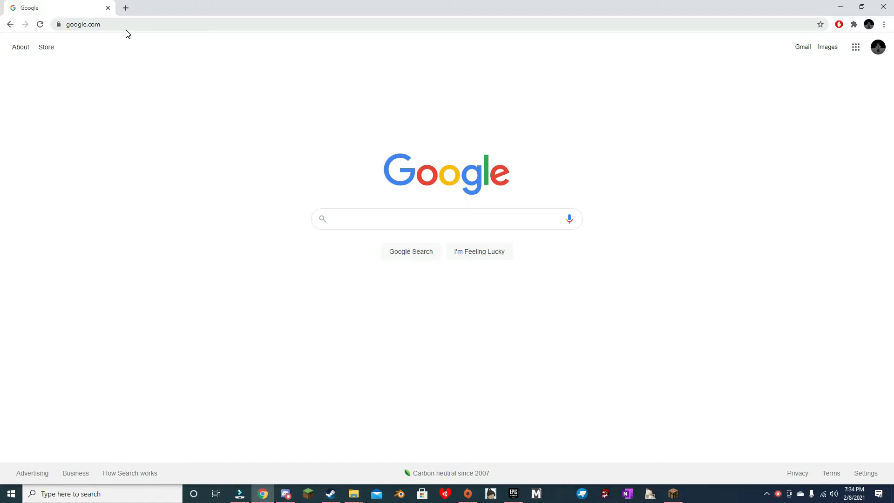
Step: Search 'nova skin' and go to the Nova Skin resource pack creator site
click(85, 24)
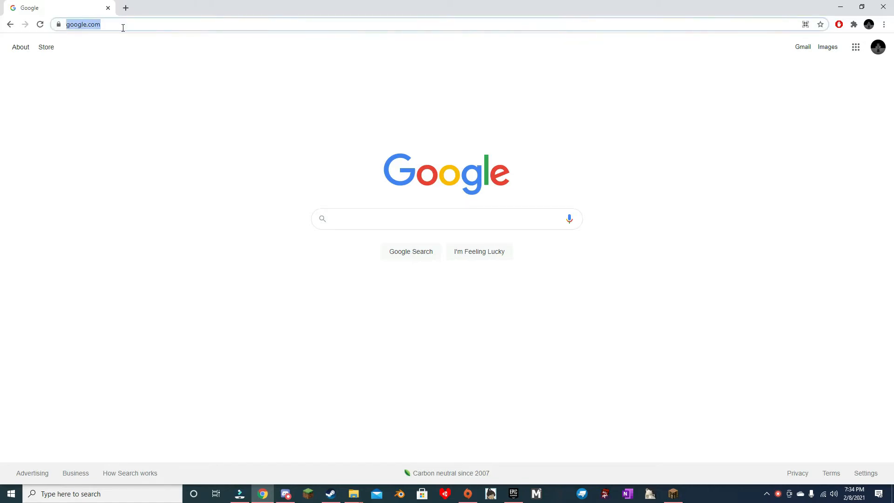
text(nova skin)
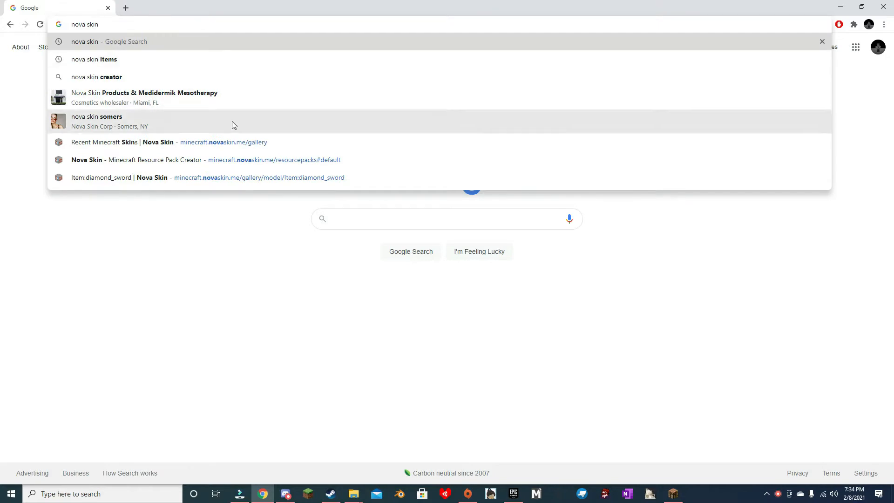
click(140, 160)
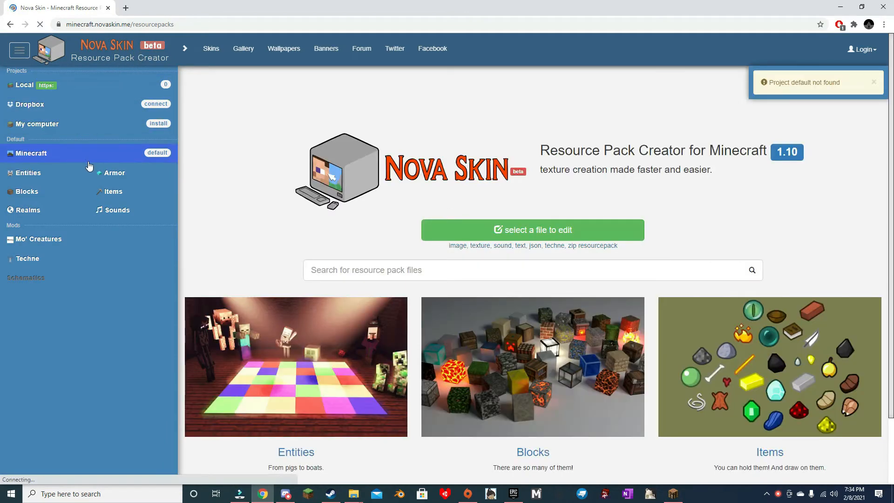
Step: Browse the item textures and search them for the diamond sword
click(114, 192)
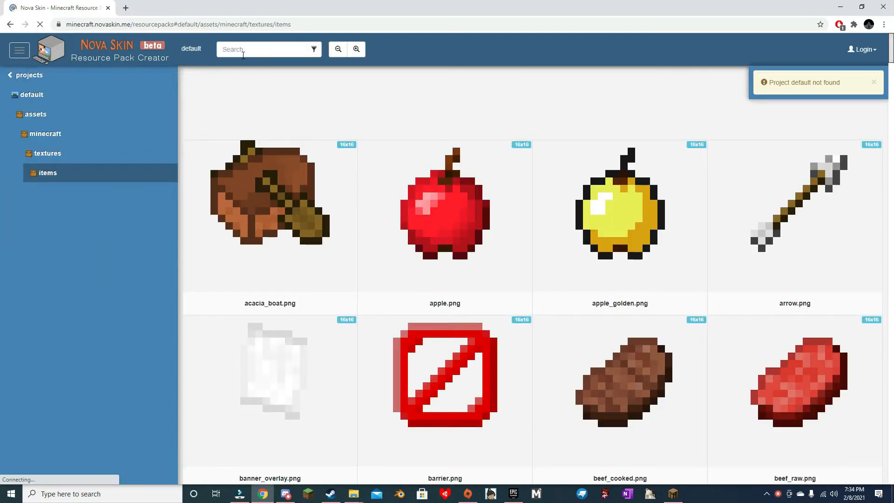
text(d)
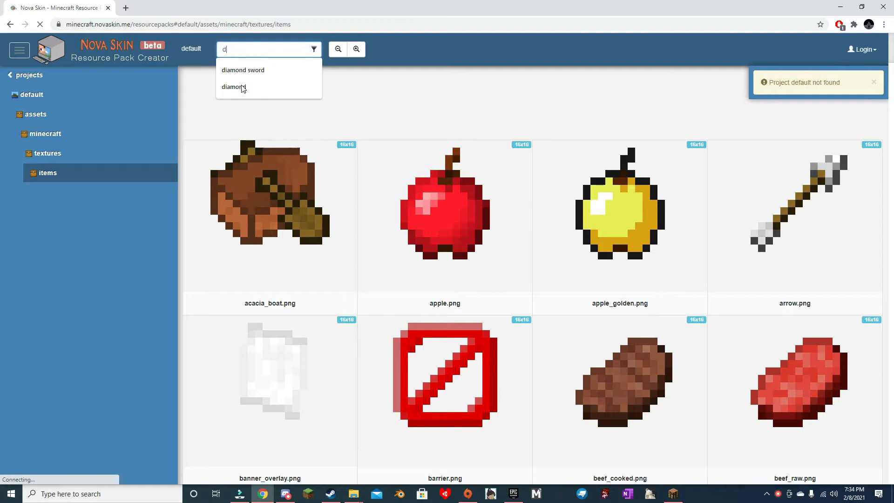
click(242, 70)
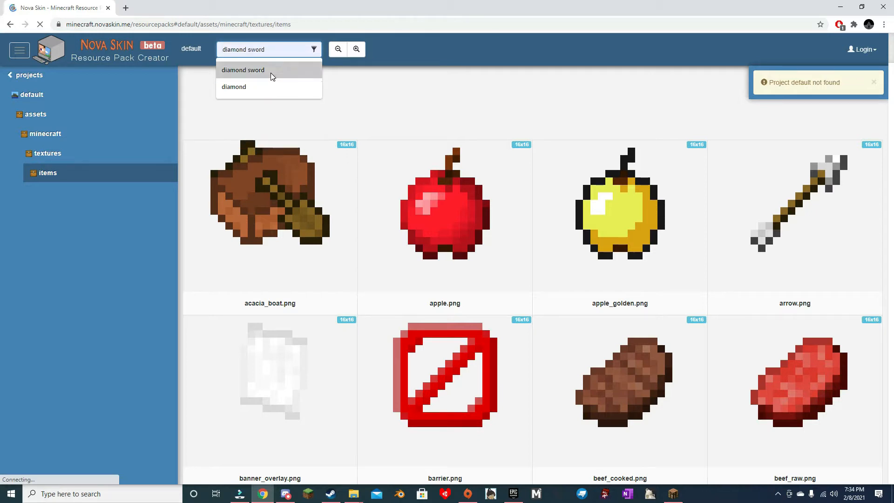
Step: Open diamond_sword.png and experiment with the hue and sepia colour filters
click(243, 70)
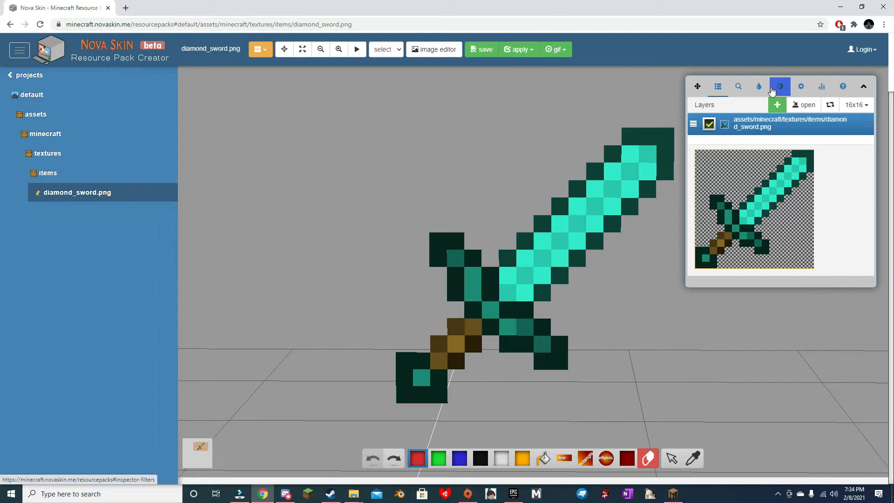
click(802, 86)
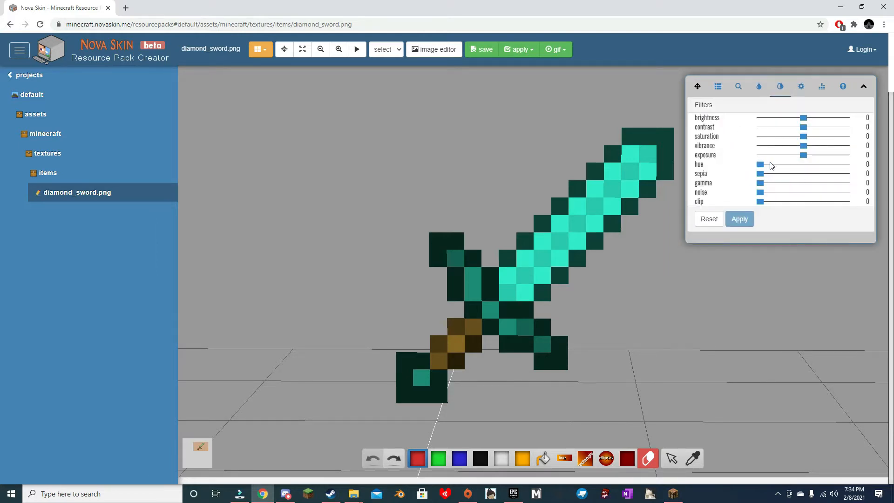
drag(760, 165, 809, 165)
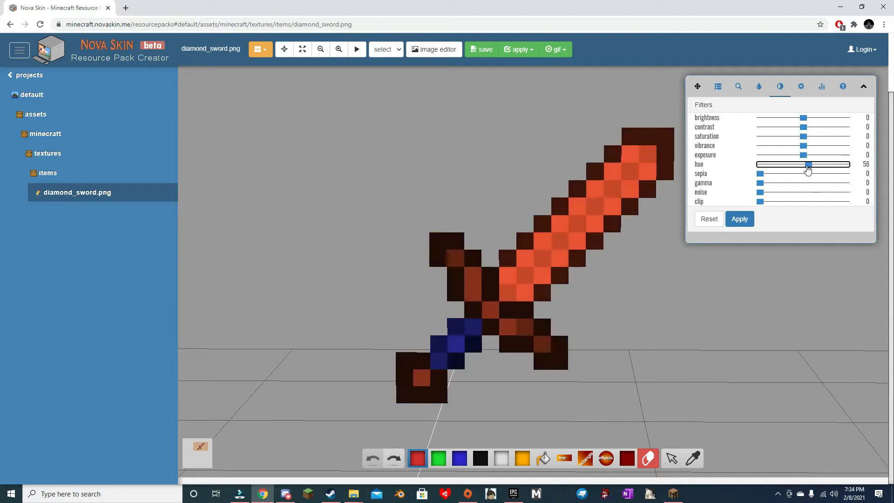
drag(809, 164, 793, 164)
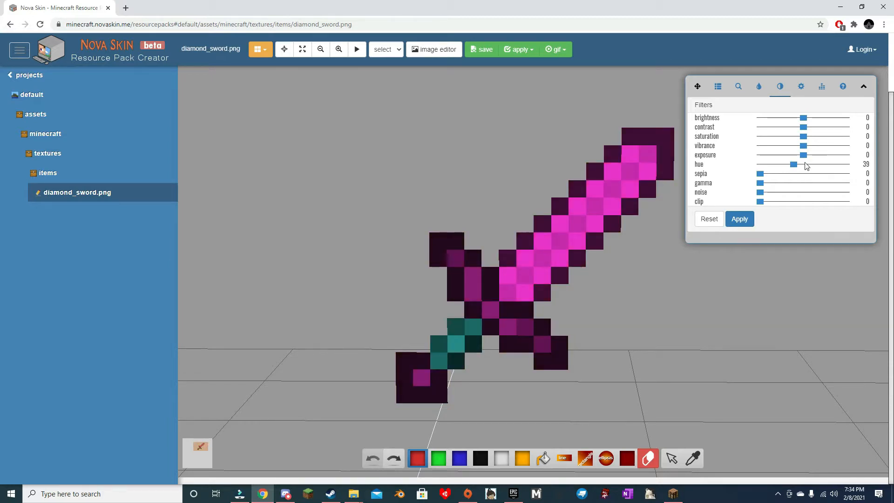
drag(793, 164, 758, 164)
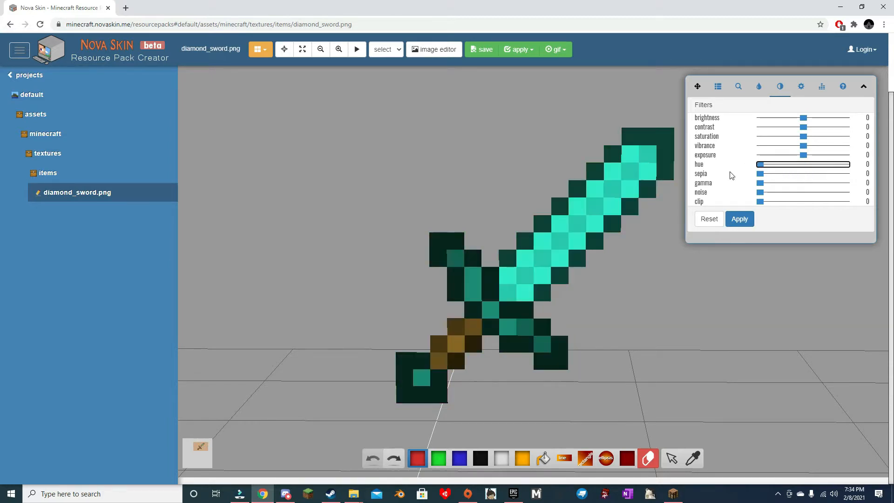
drag(760, 175, 804, 175)
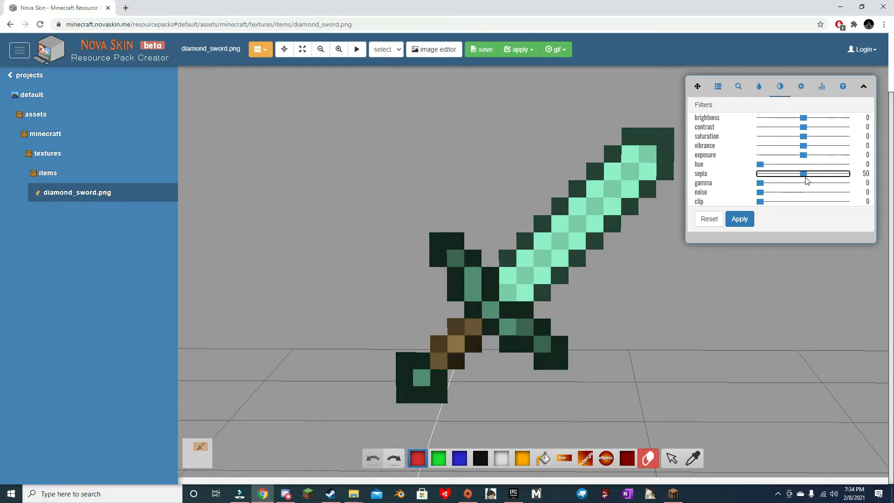
drag(804, 174, 760, 175)
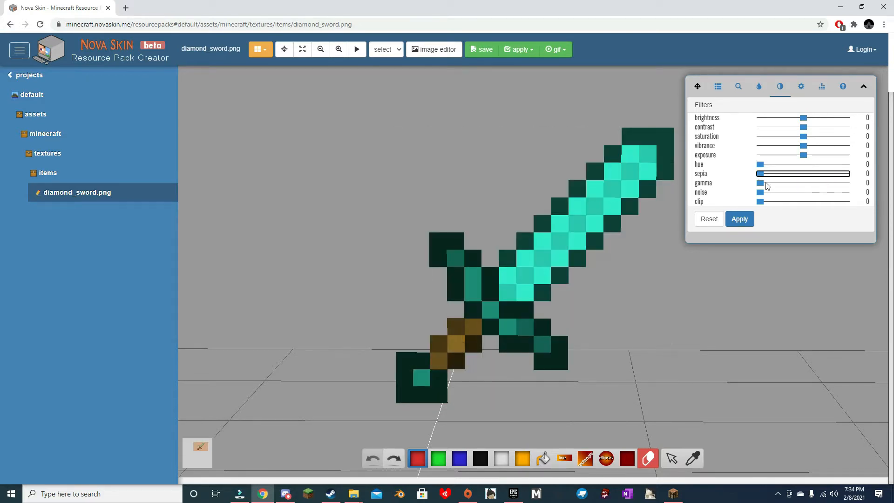
Step: Set hue 50 and gamma about 2.4 so the sword blade turns red
drag(760, 183, 804, 182)
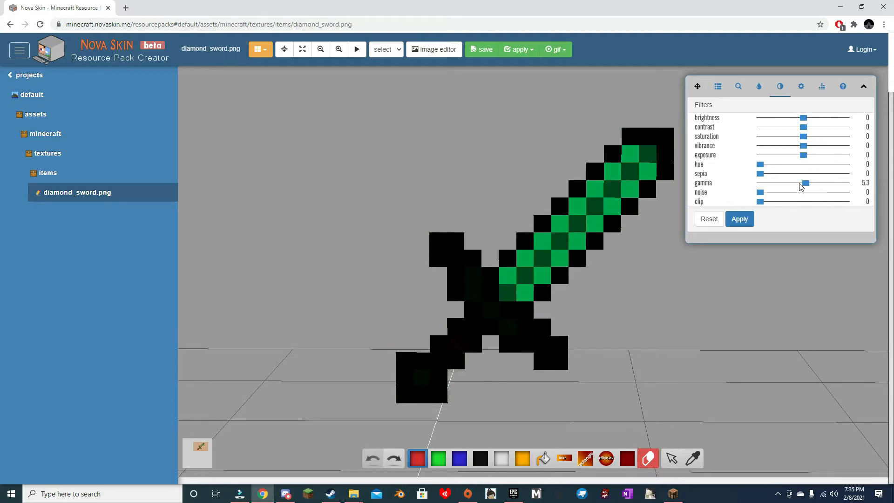
drag(804, 183, 790, 182)
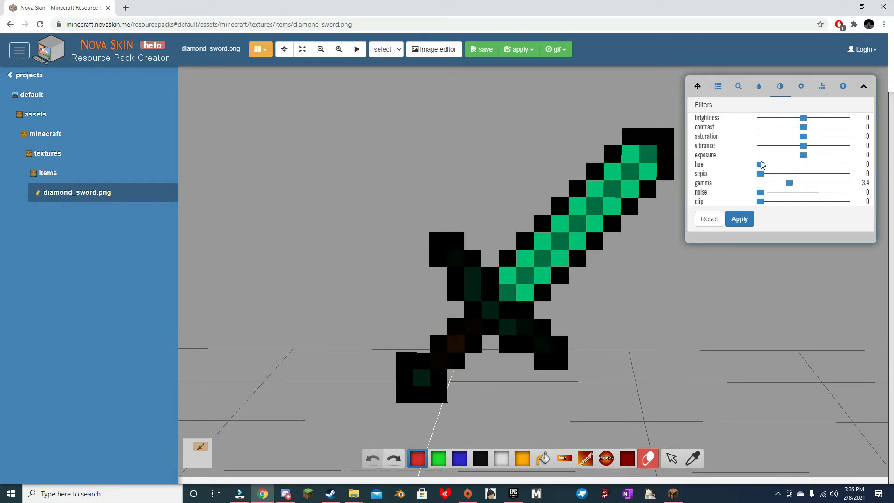
drag(760, 164, 804, 164)
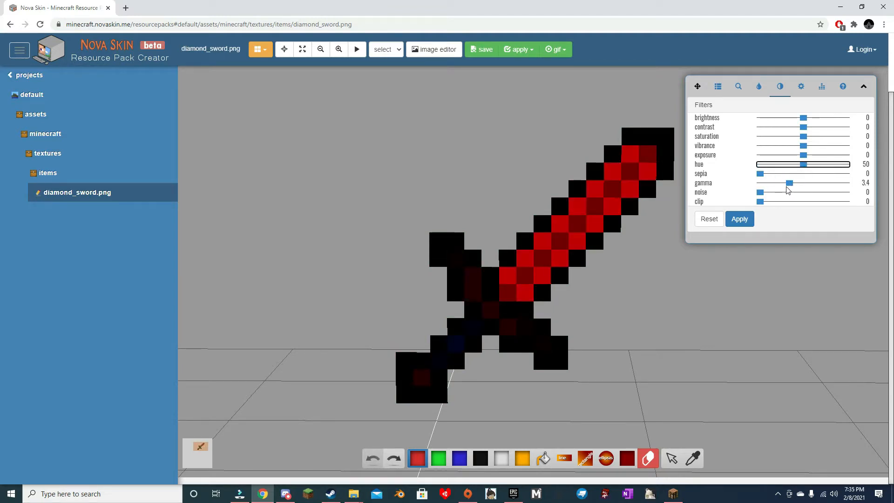
drag(790, 182, 781, 182)
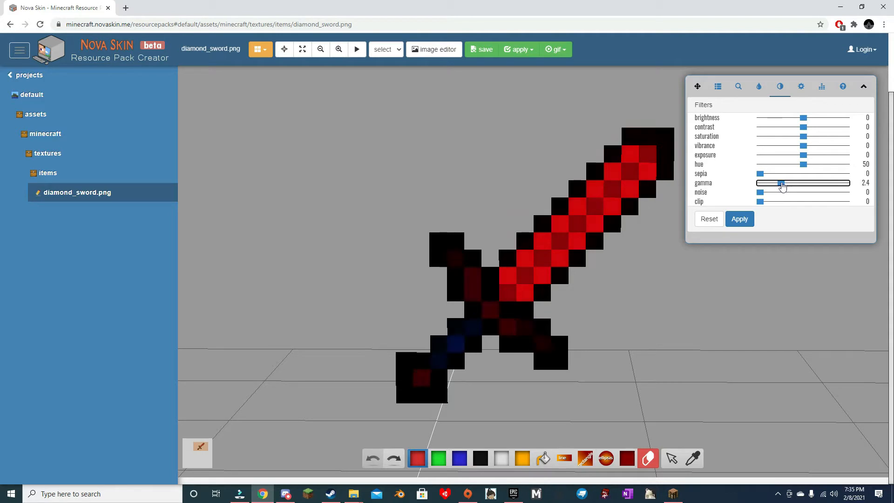
Step: Adjust the filters to hue 54, some sepia and gamma 1.8 for a deep red blade
drag(781, 183, 779, 183)
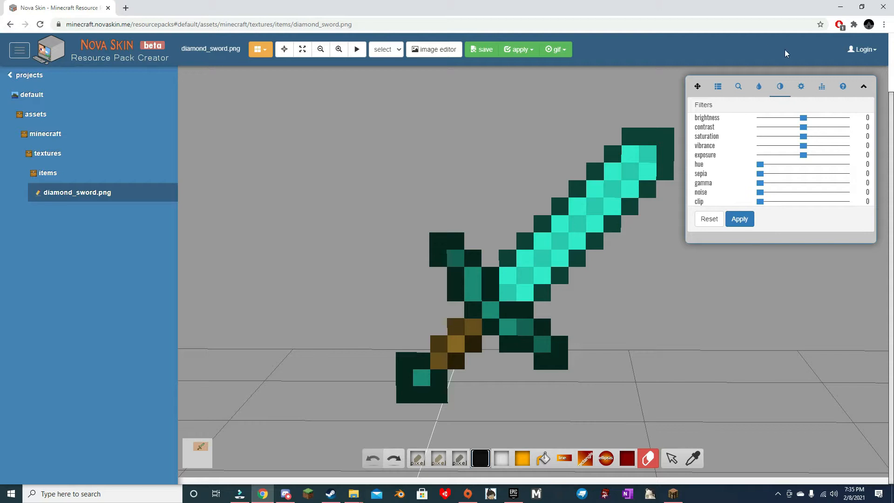
mouse_move(551, 478)
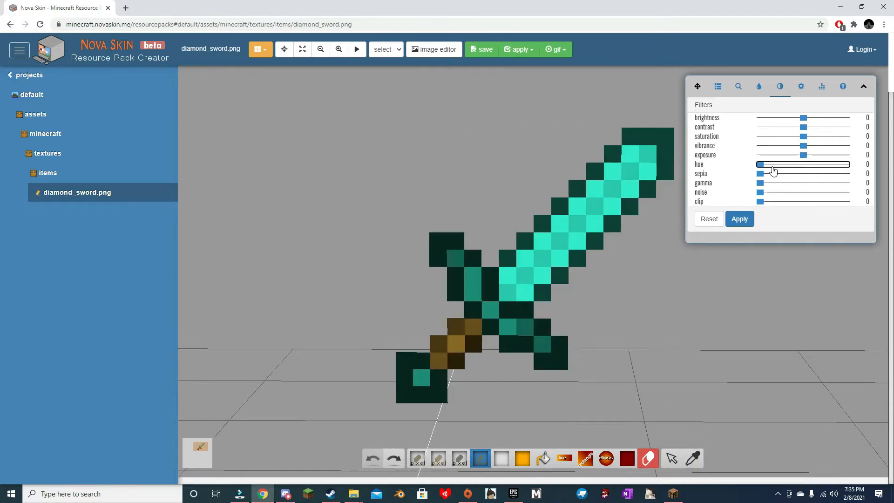
drag(759, 164, 806, 164)
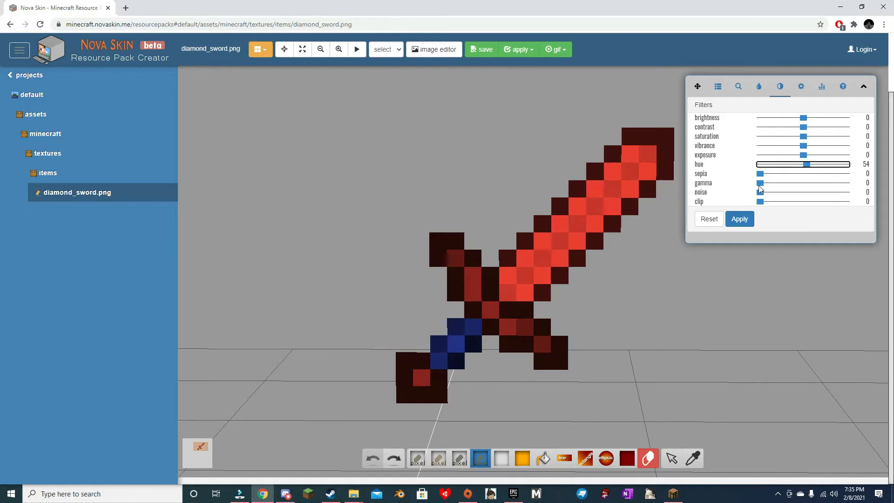
drag(760, 173, 798, 173)
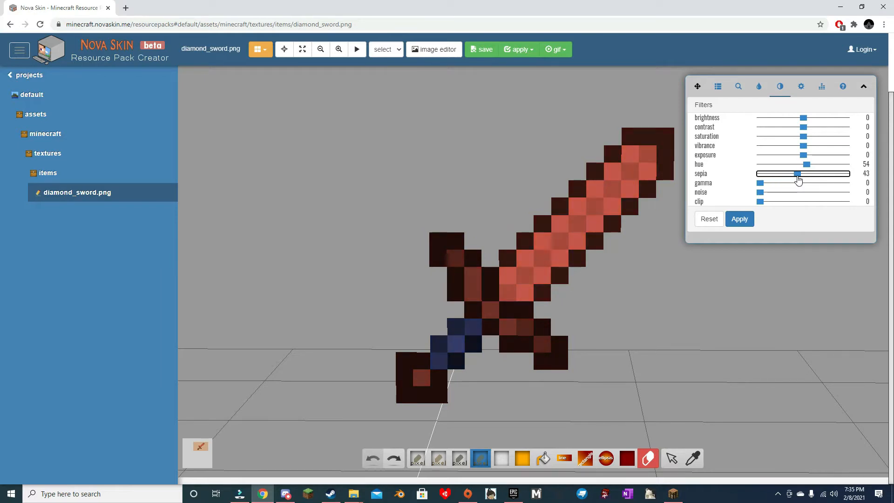
drag(803, 182, 782, 182)
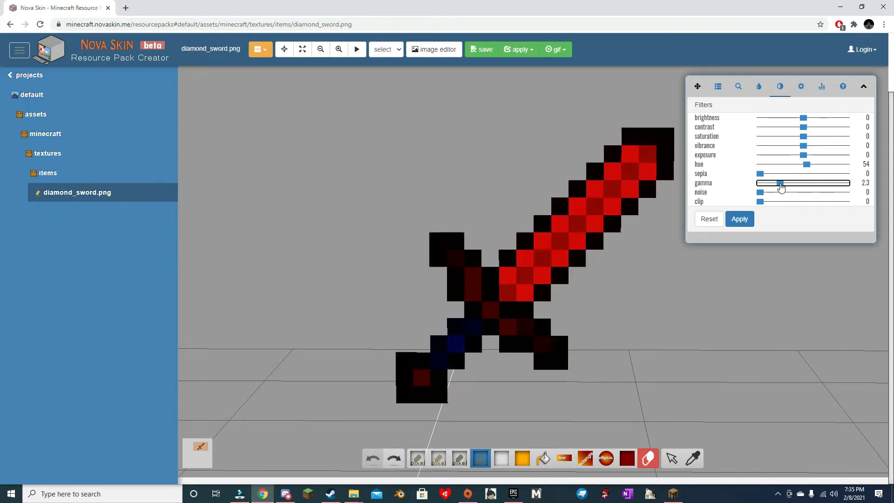
drag(781, 182, 774, 183)
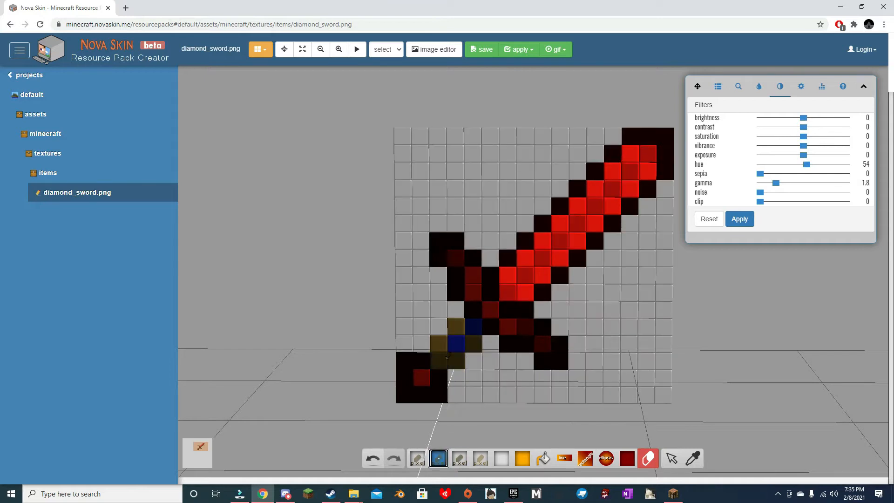
Step: Repaint the leftover blue hilt pixels brown with the pencil
click(480, 458)
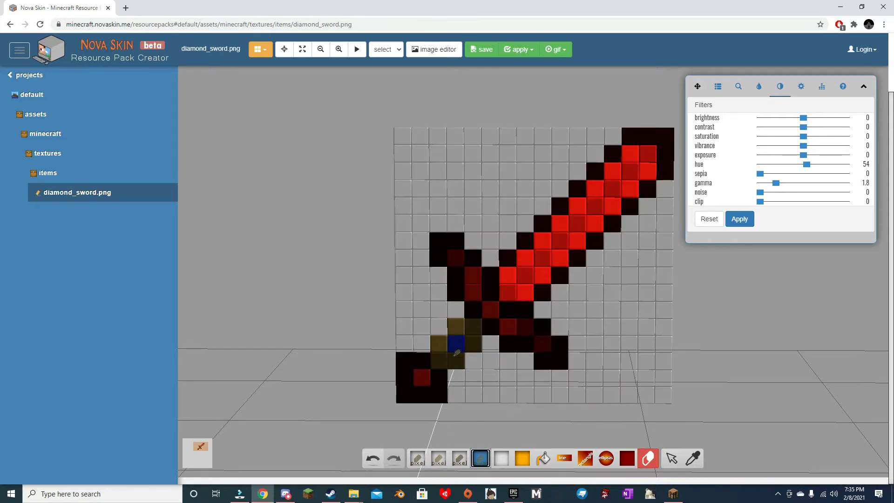
click(456, 344)
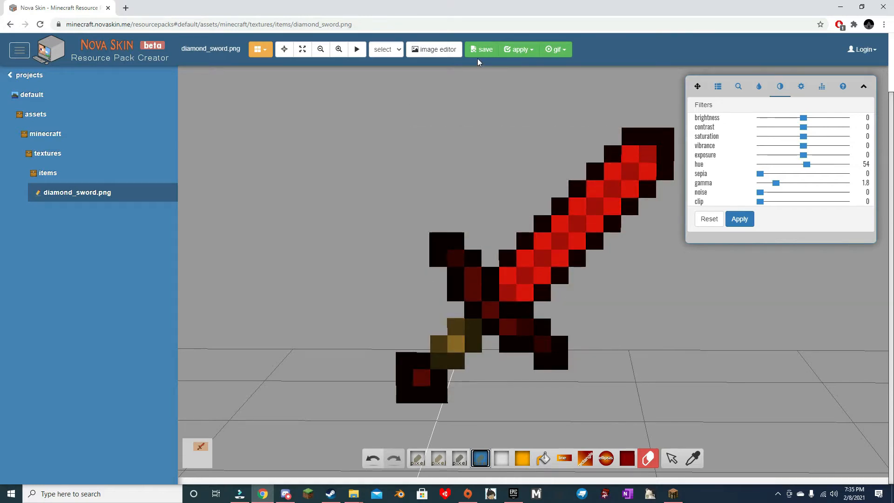
Step: Download the recoloured sword texture as a PNG, overwriting the existing file
click(481, 49)
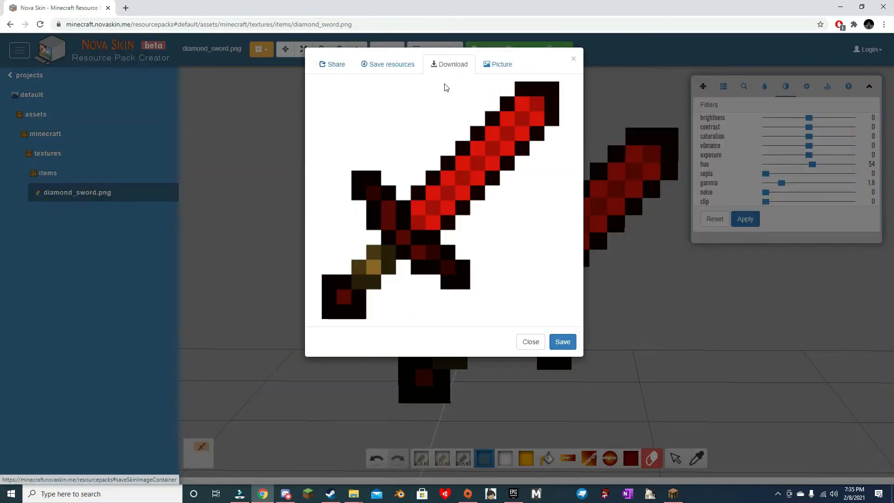
click(449, 64)
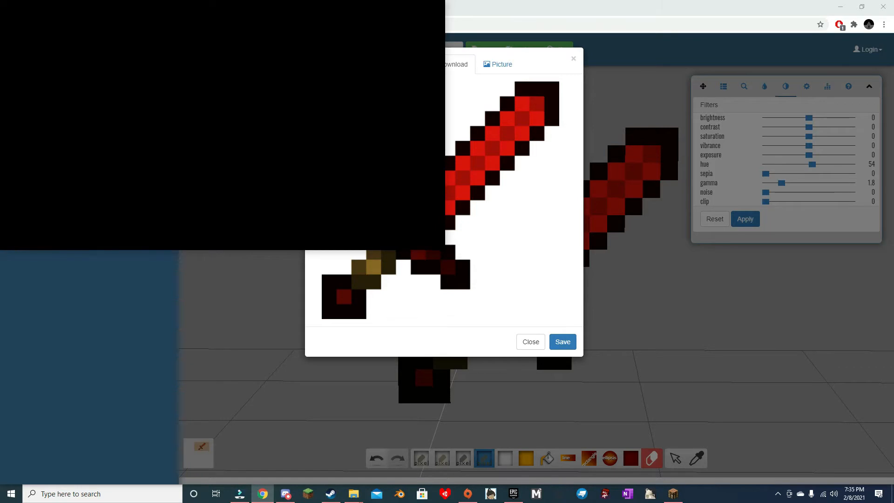
click(563, 342)
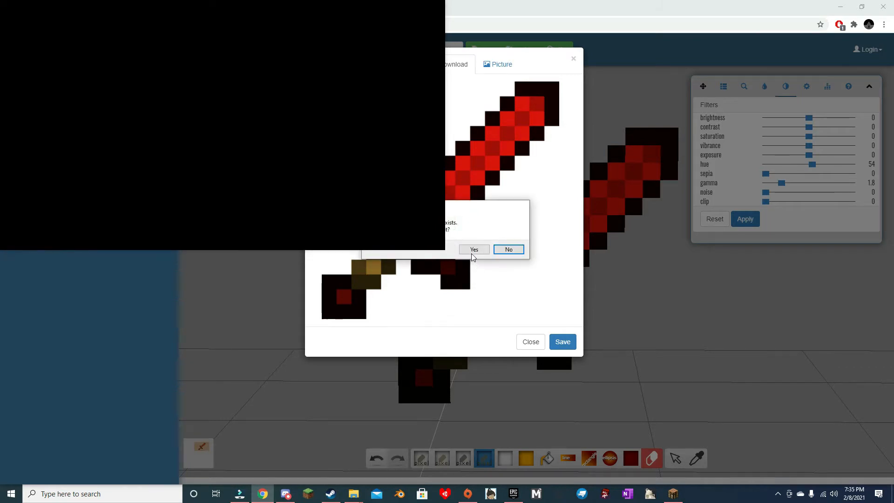
click(475, 249)
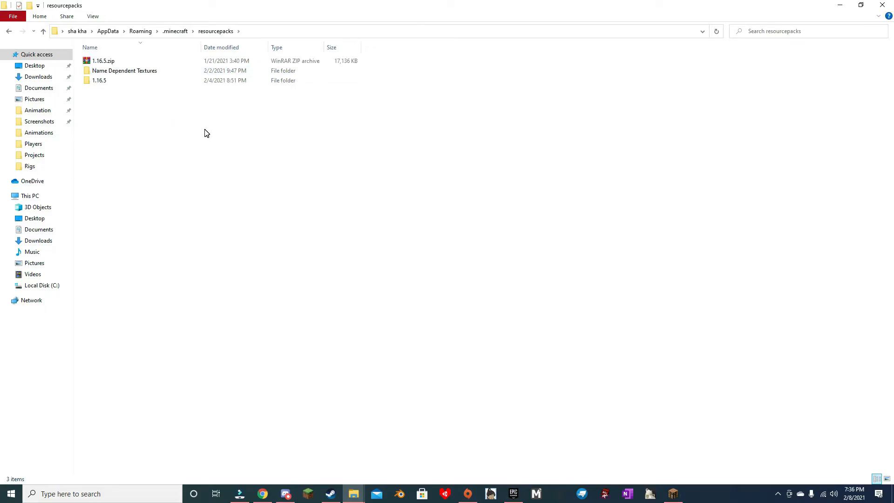
mouse_move(160, 144)
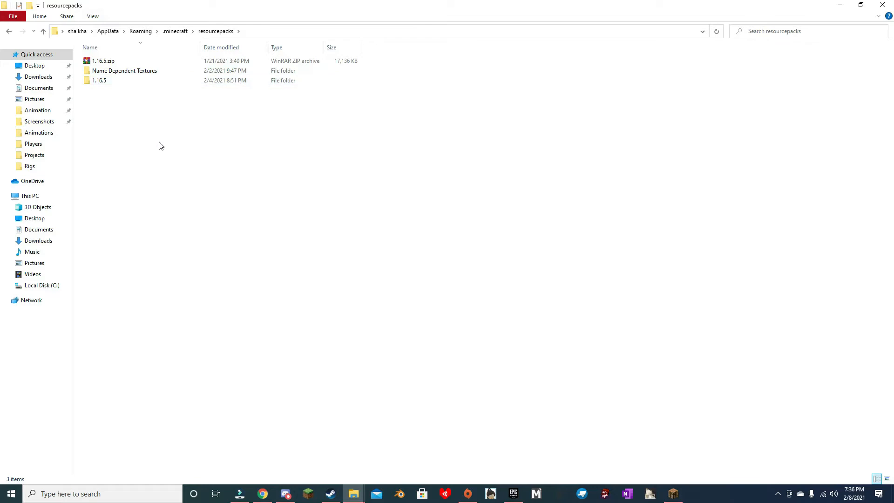
Step: Create a test folder in resourcepacks with nested assets, minecraft and optifine folders
right_click(160, 145)
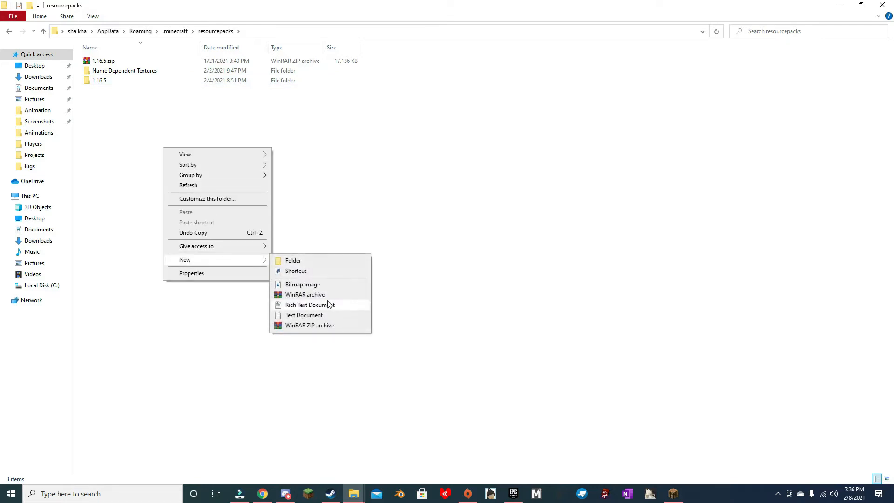
click(293, 261)
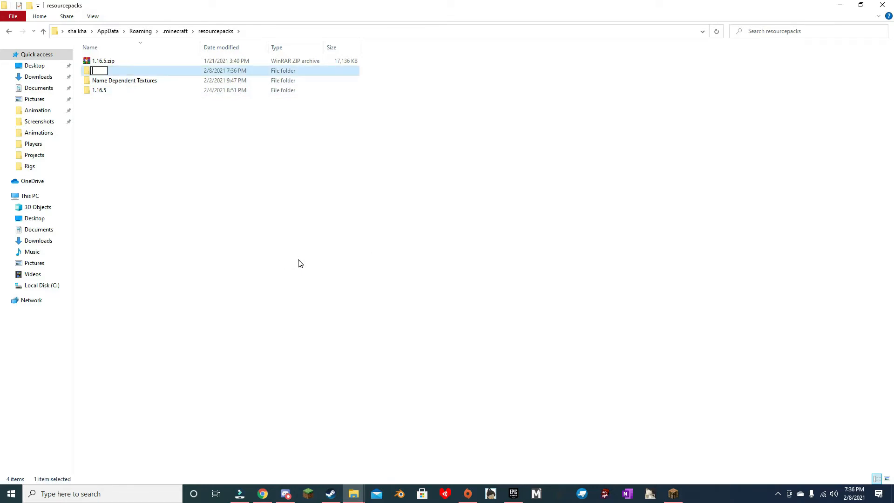
text(c)
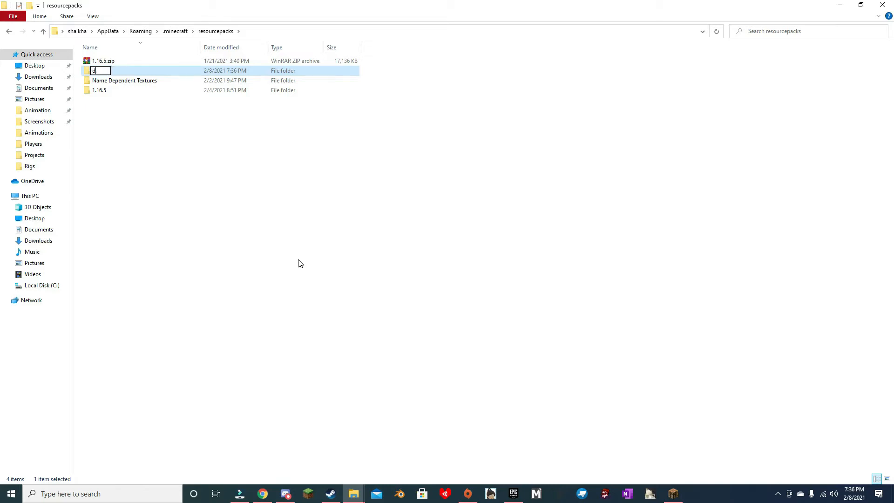
key(Backspace)
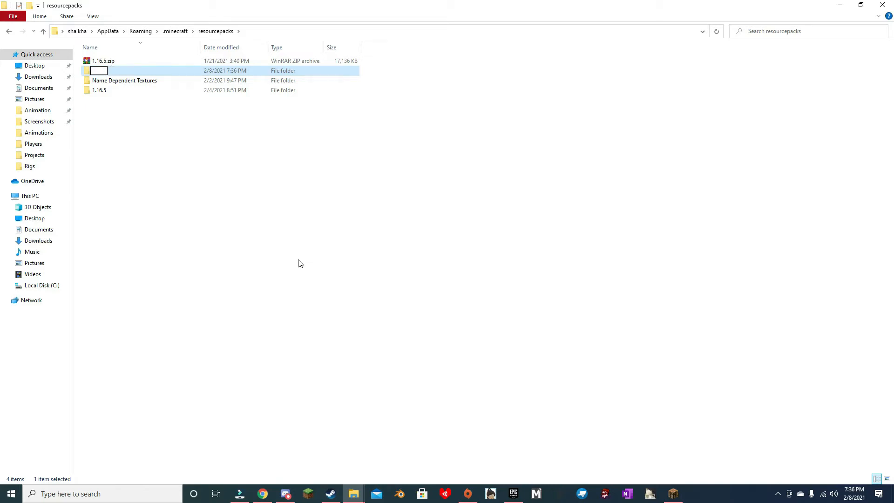
text(tes)
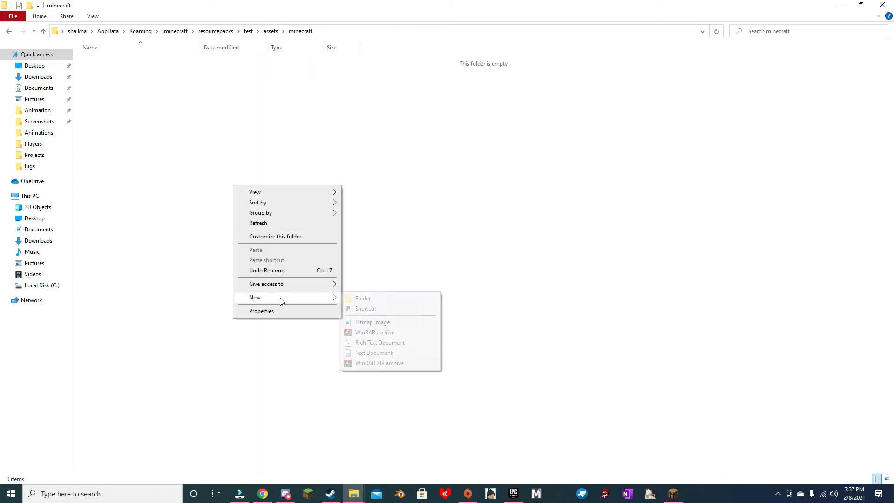
click(363, 299)
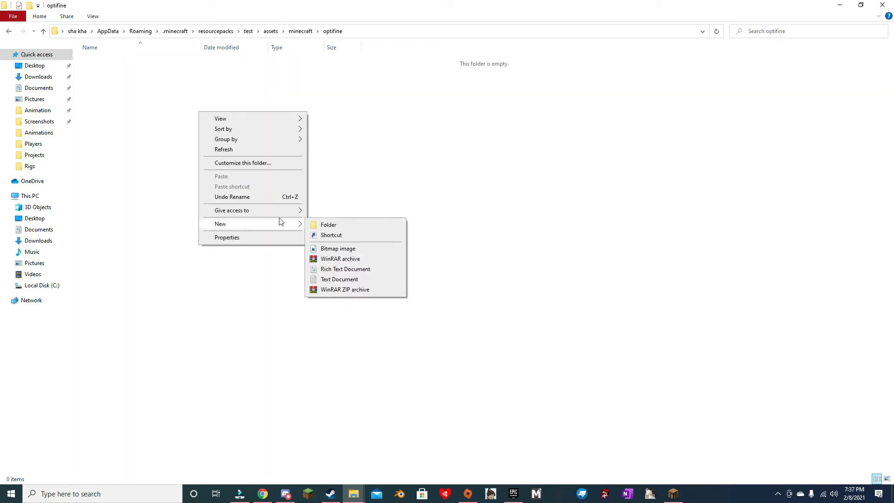
click(328, 224)
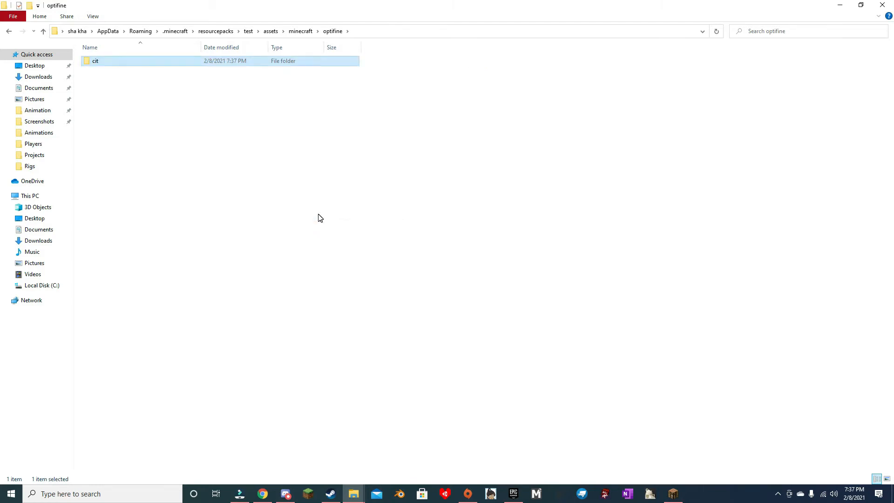
Step: Inside cit, create a sword folder and open it
double_click(95, 62)
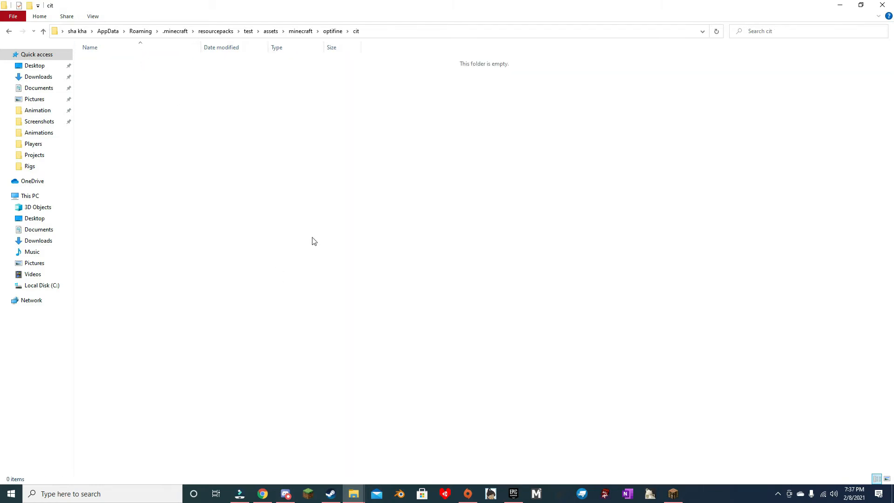
right_click(312, 242)
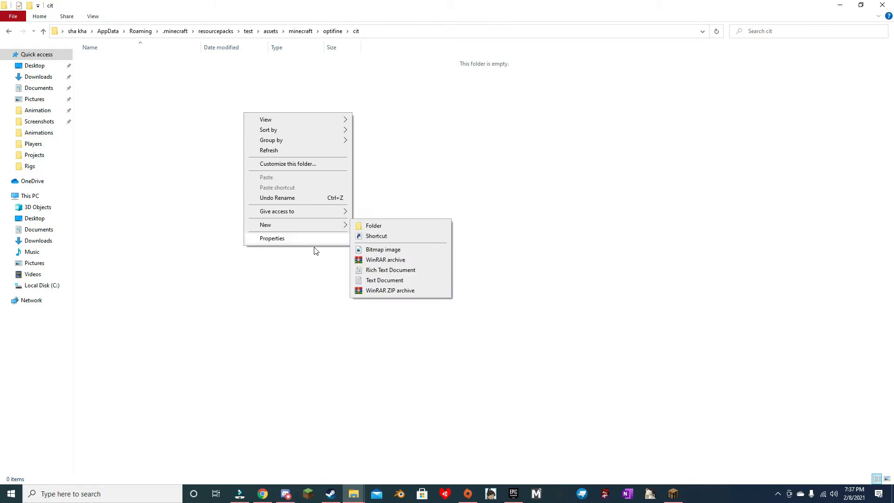
click(374, 225)
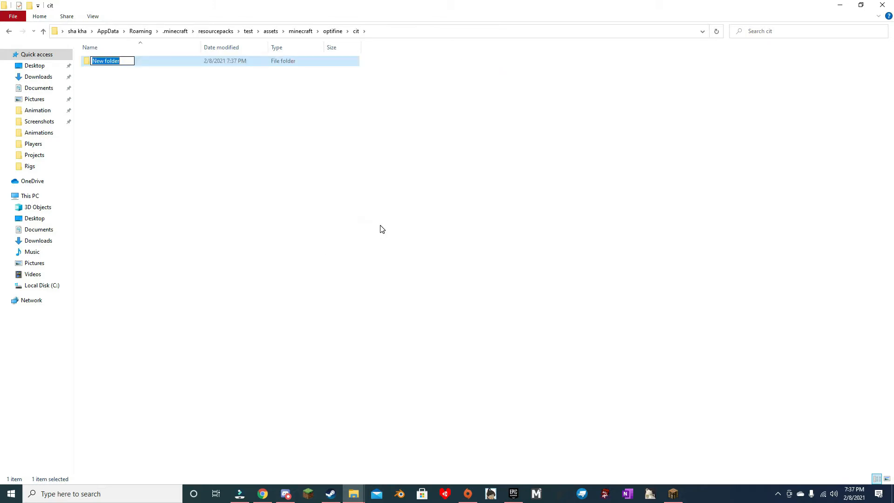
text(sword)
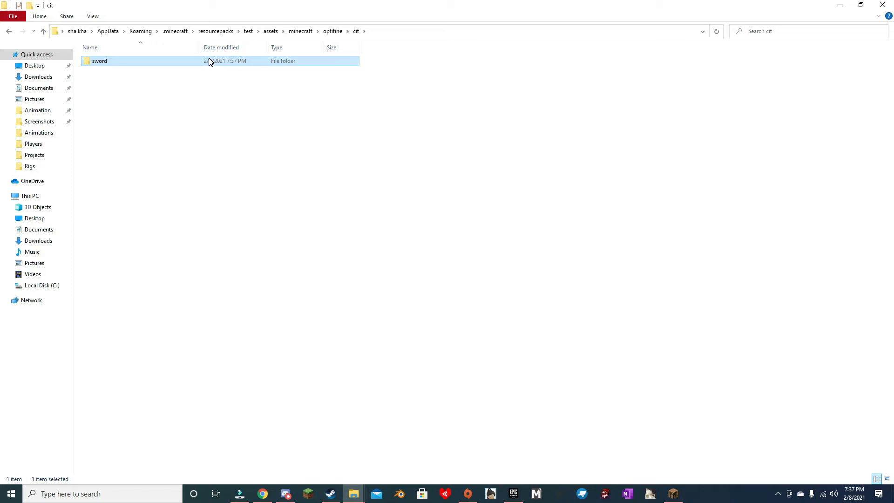
double_click(99, 61)
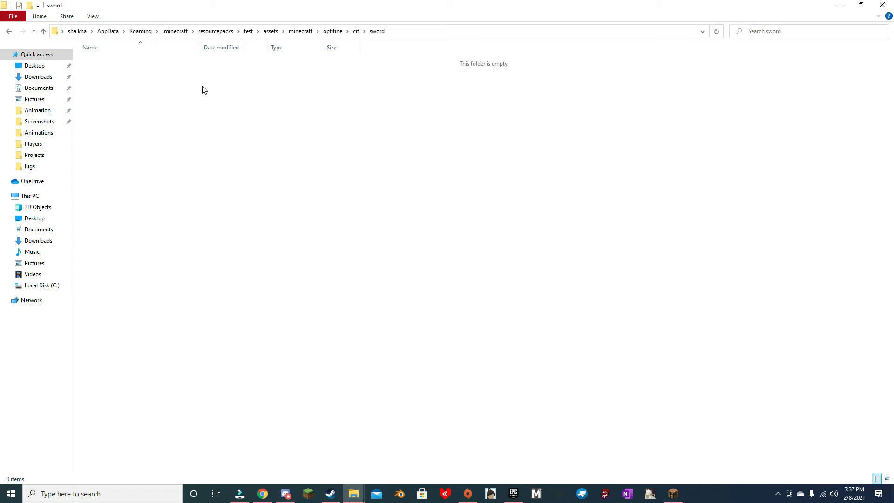
Step: Rename the downloaded sword image in Downloads to ruby_sword.png
click(33, 76)
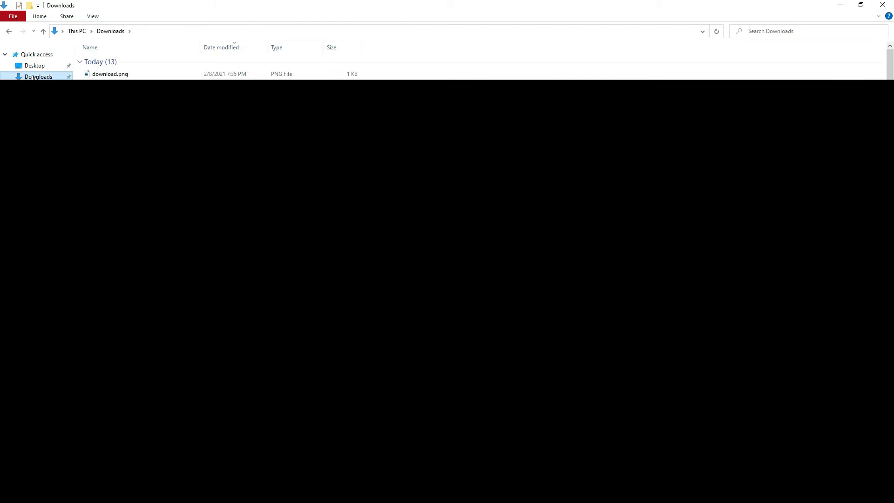
click(110, 74)
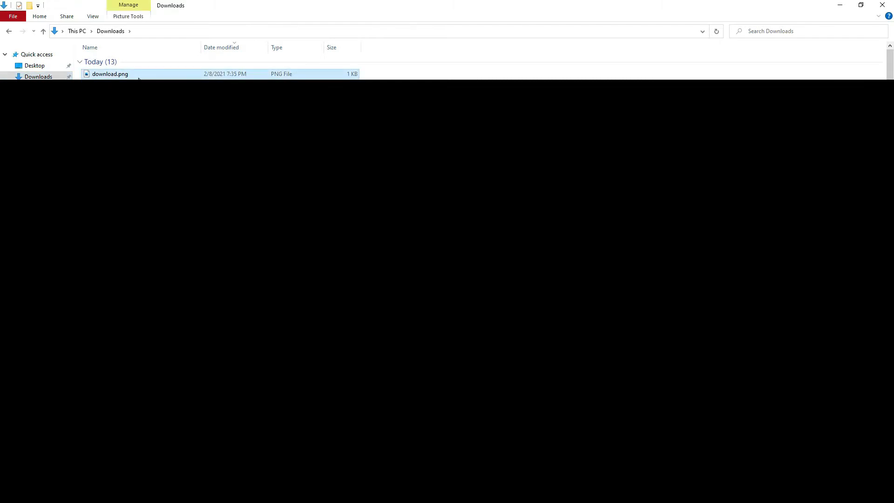
key(F2)
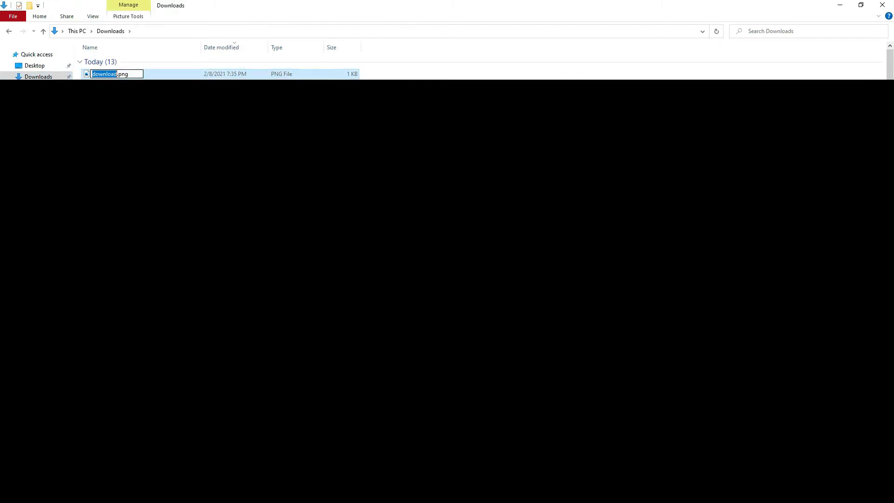
text(ruby_s.png)
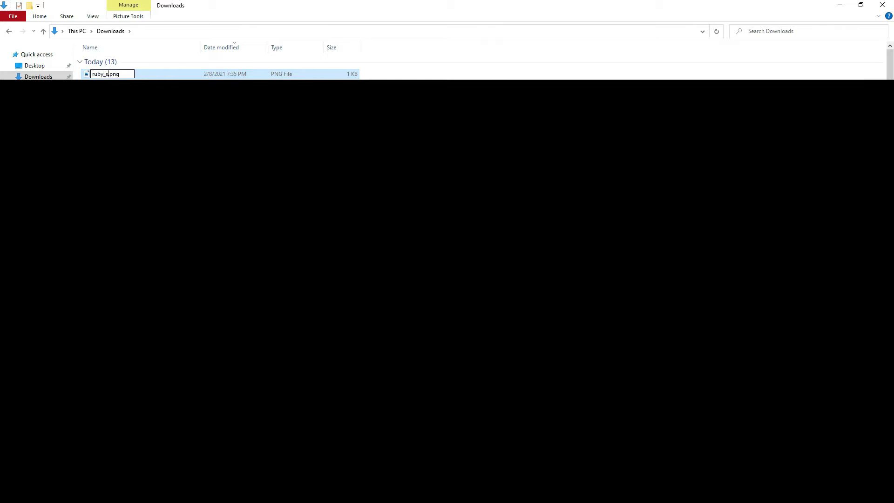
key(Enter)
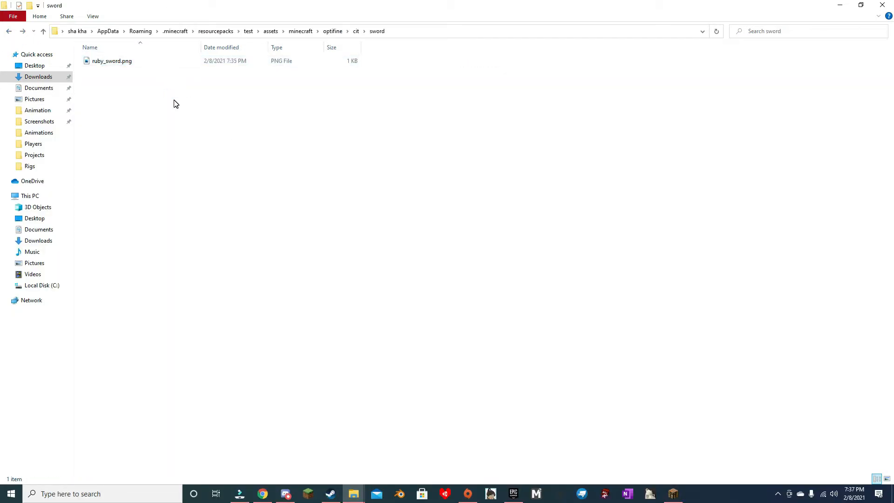
mouse_move(168, 120)
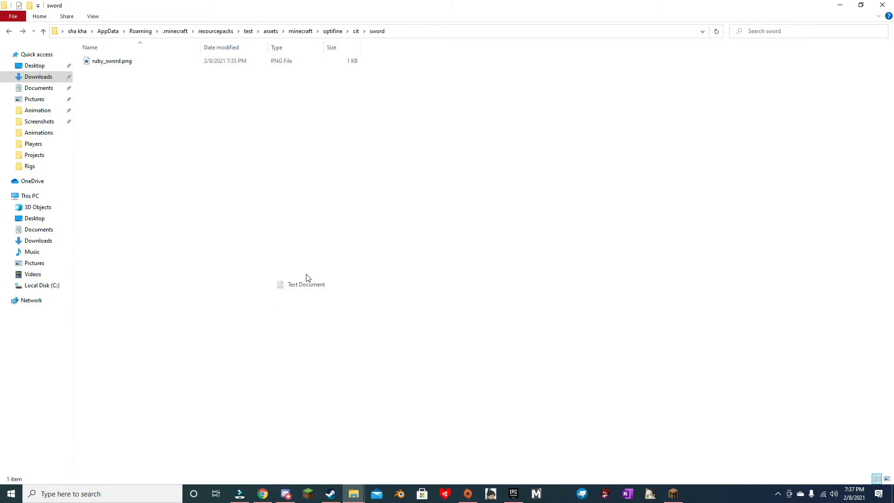
Step: Create a new text document in the sword folder named ruby_sword.properties
click(306, 285)
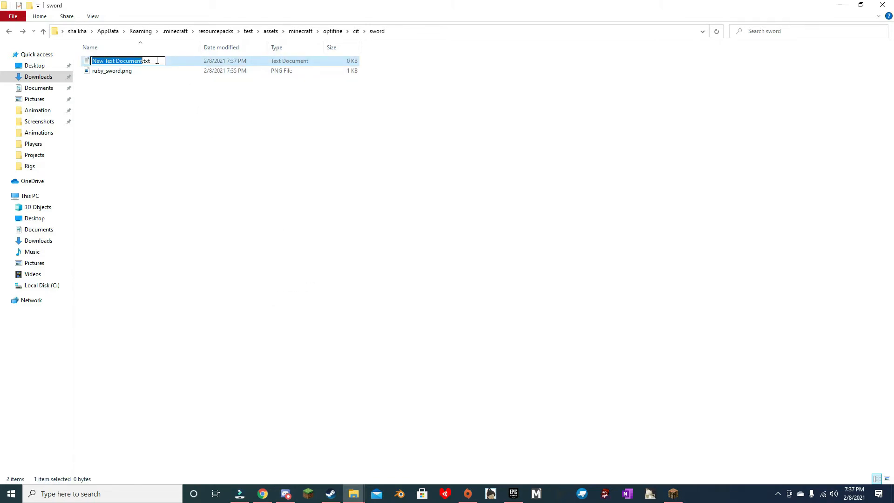
click(136, 61)
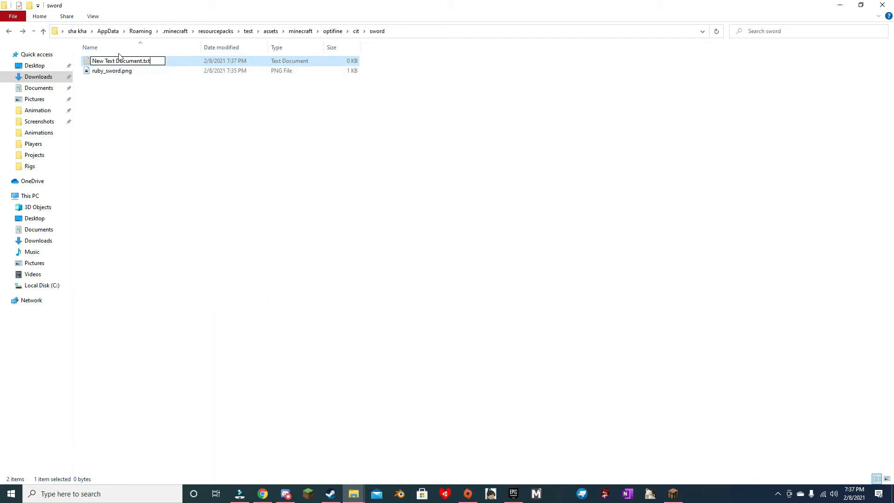
text(ruby_sword.p)
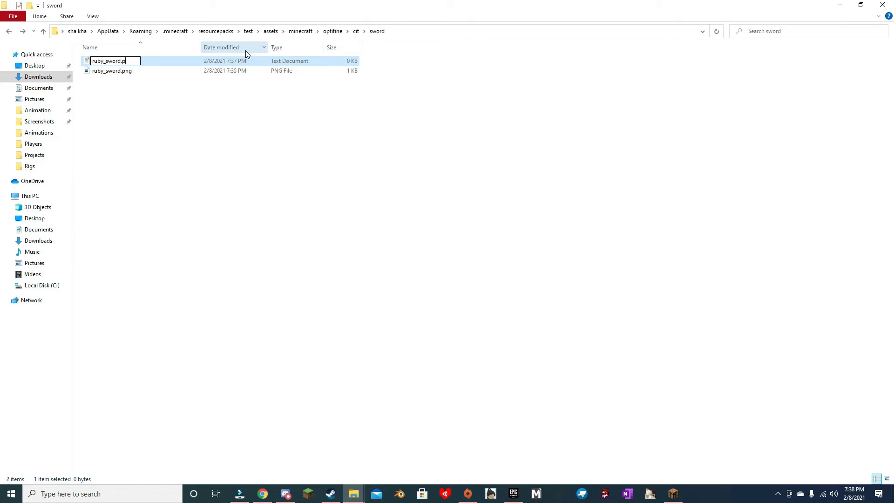
text(roperties)
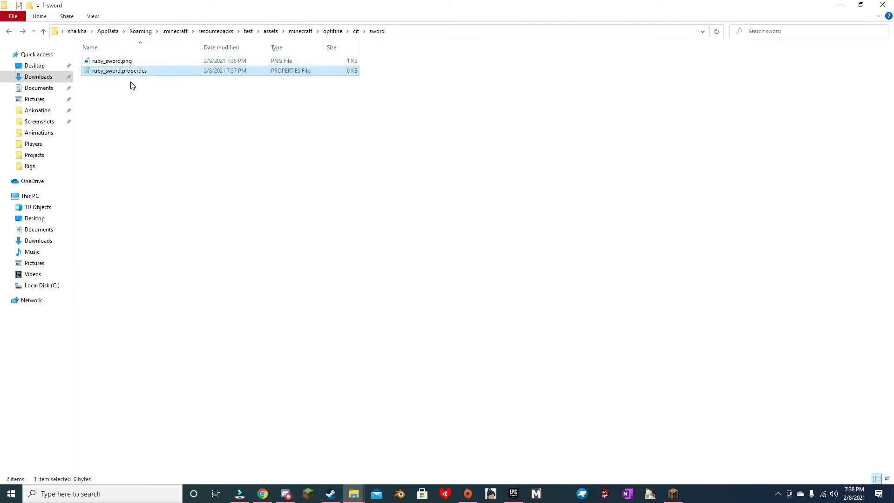
mouse_move(115, 73)
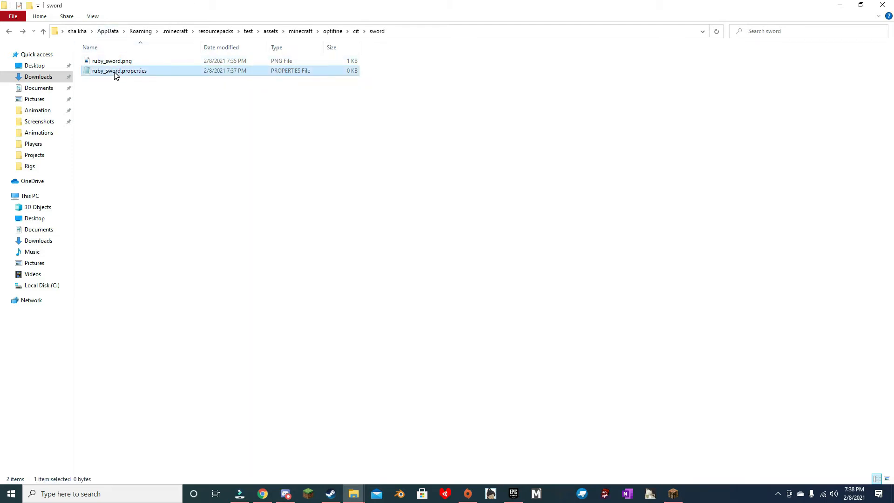
Step: Write type=item, items=diamond_sword and texture.ruby_sword=diamond_sword lines in ruby_sword.properties
double_click(119, 70)
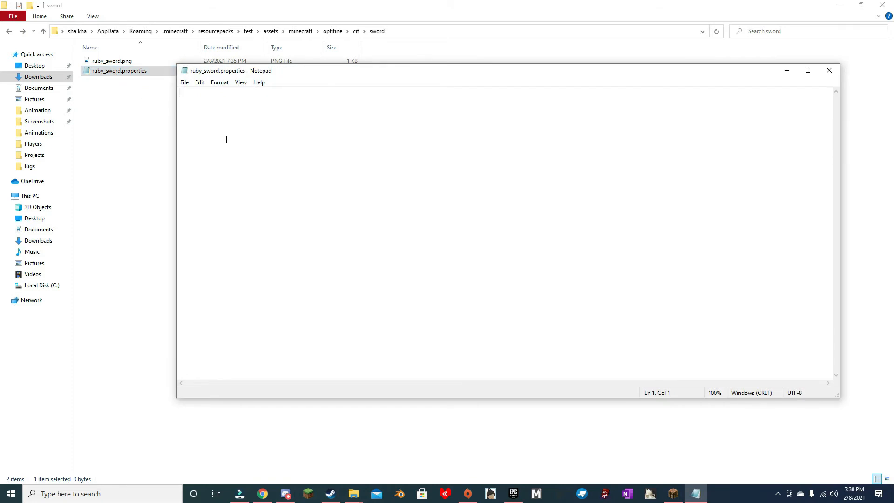
text(type=i)
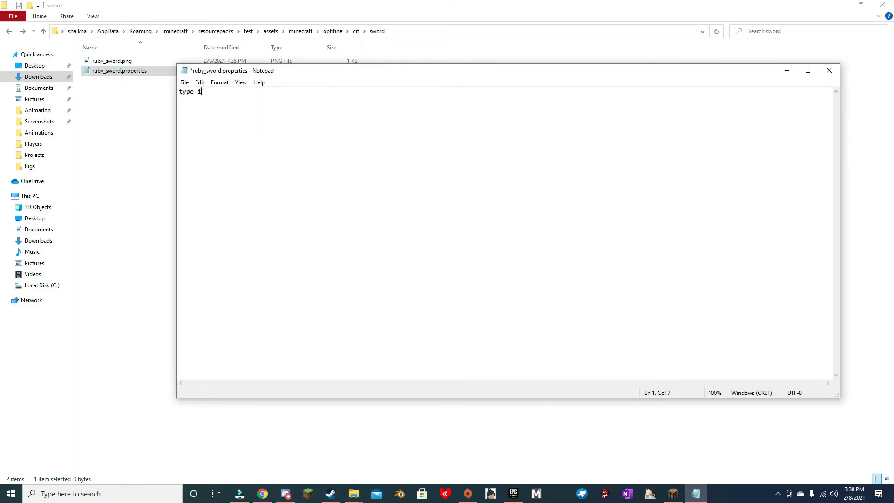
text(tem)
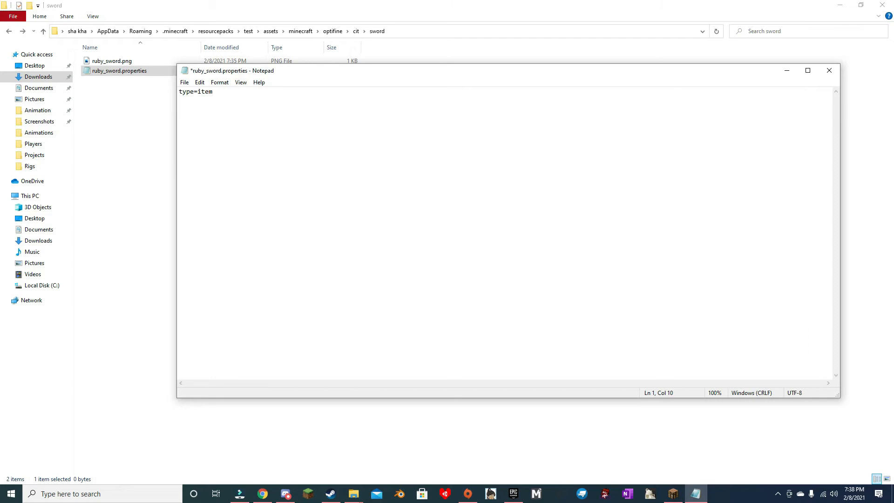
text(items=)
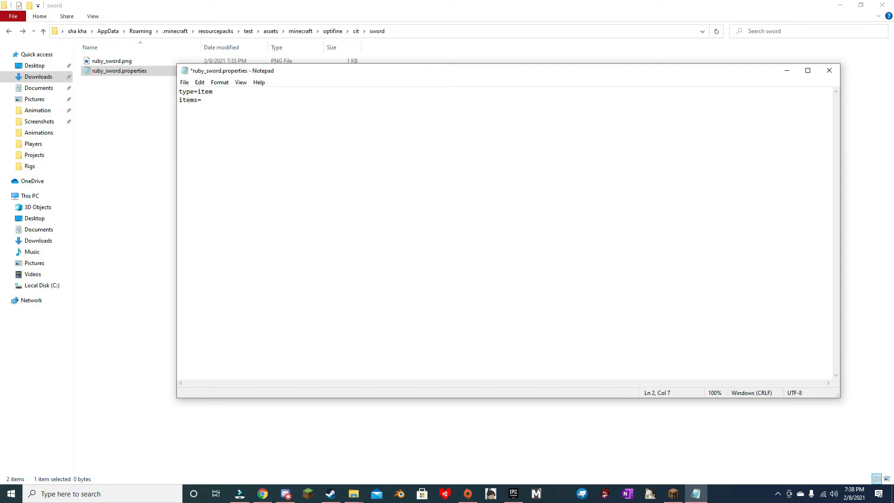
text(diamond_sword)
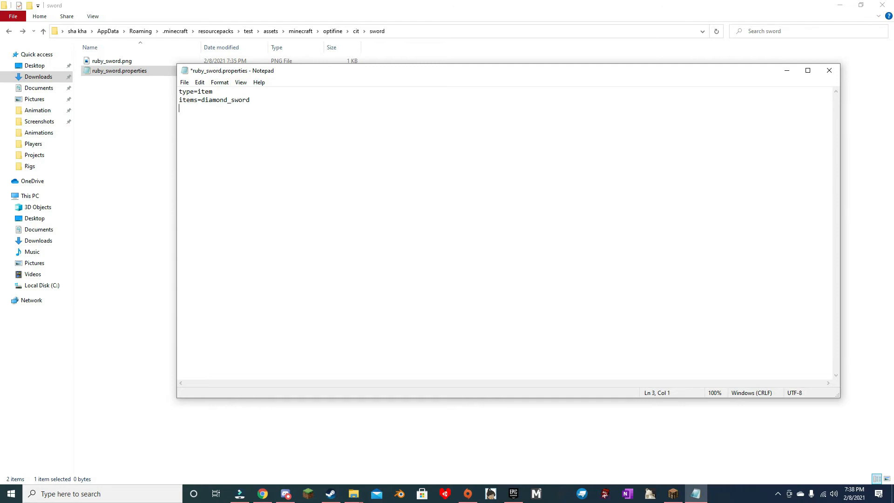
text(te)
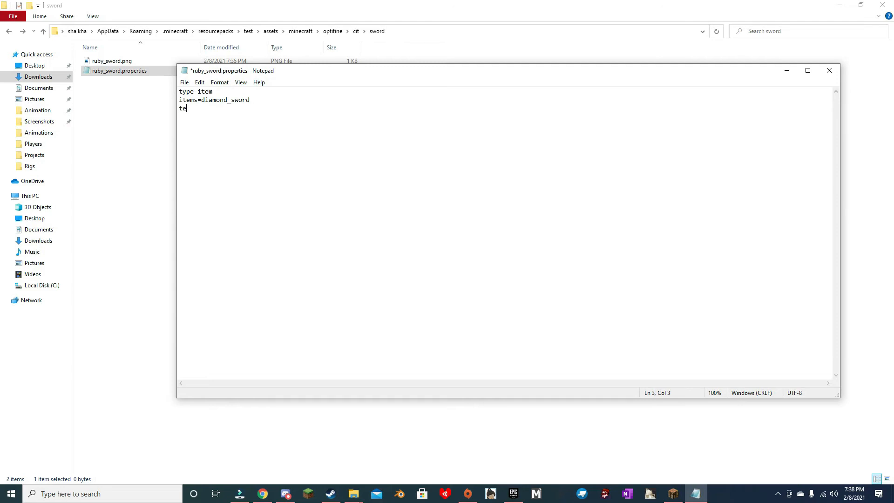
text(xture.ru)
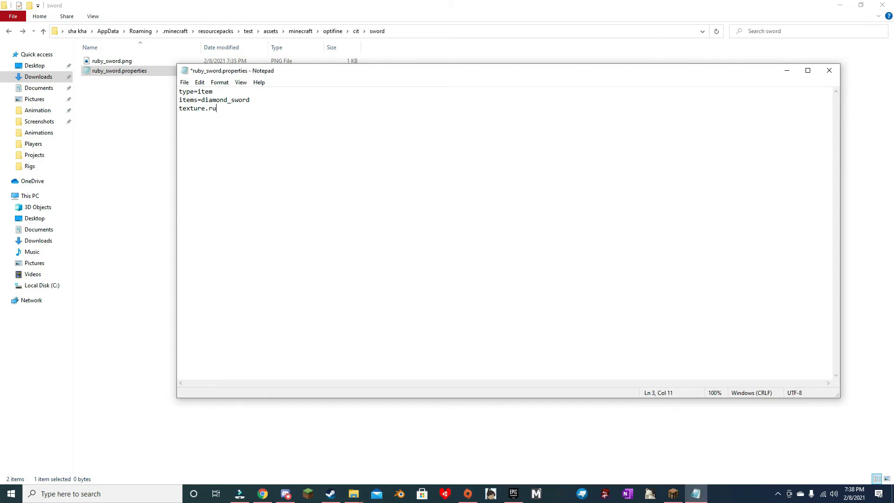
text(by_swor)
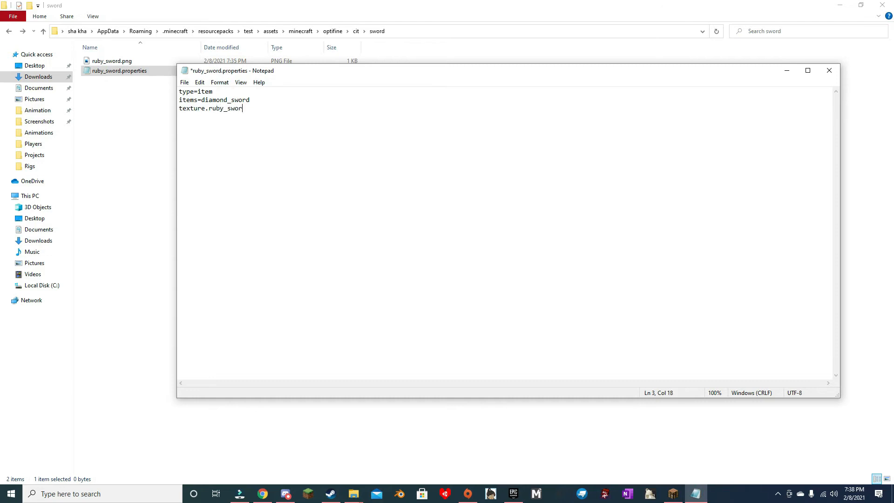
text(d=)
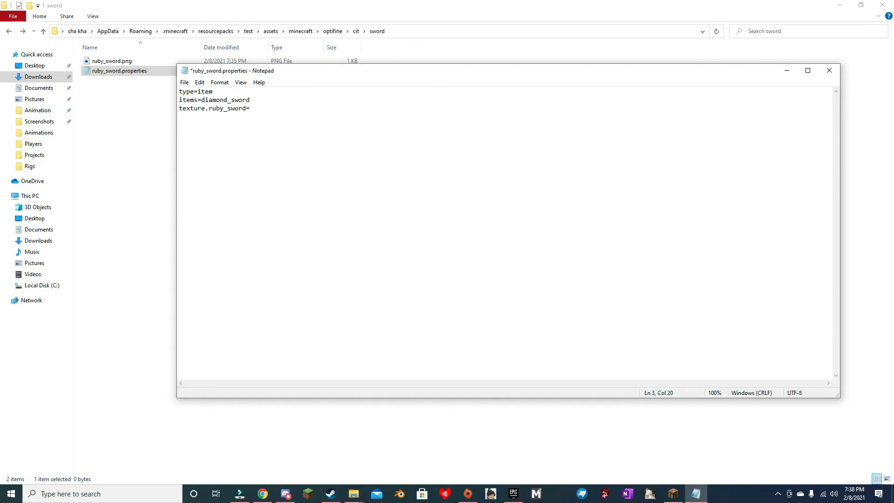
triple_click(216, 99)
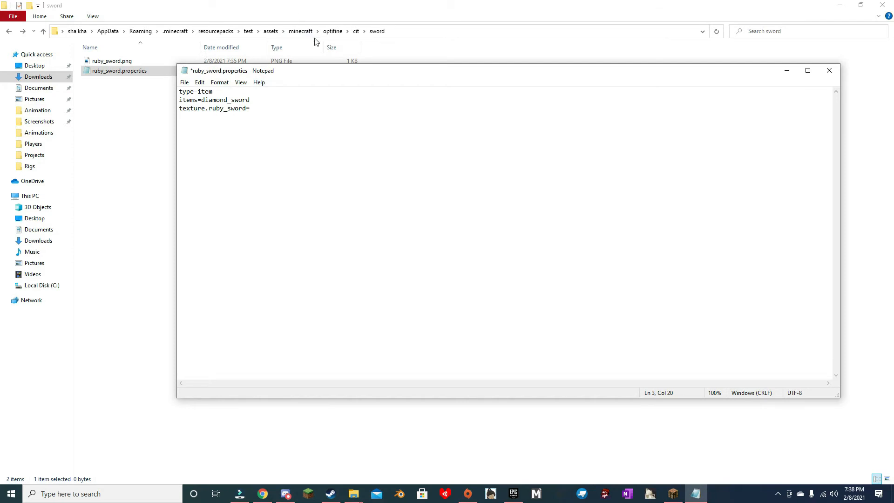
text(di)
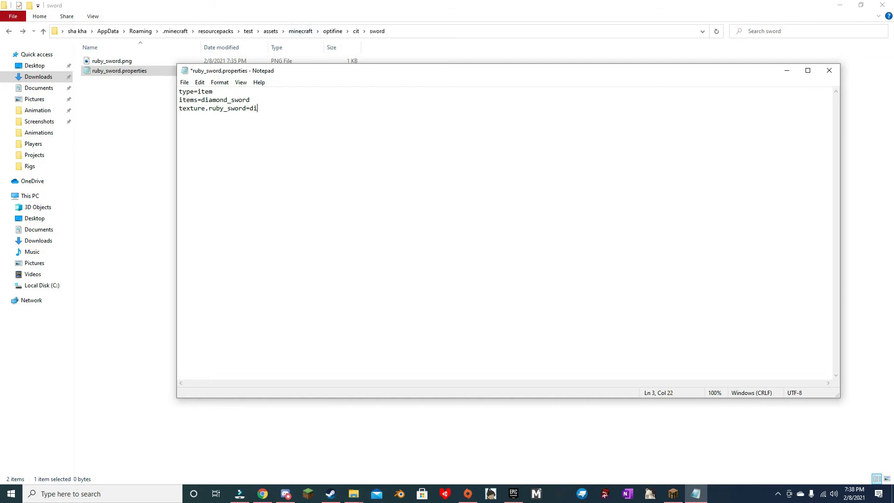
text(amond_sword)
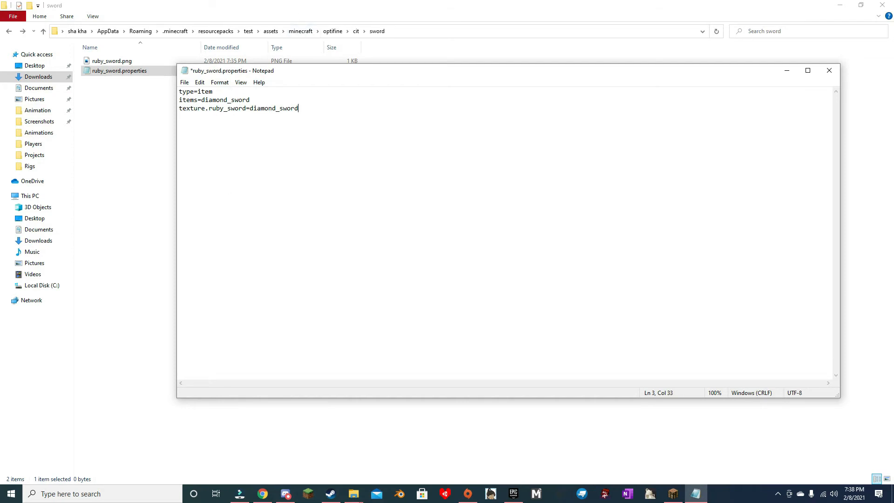
Step: Add the line nbt.display.Name=ipattern:*Ruby Sword* and save the file on closing
key(Enter)
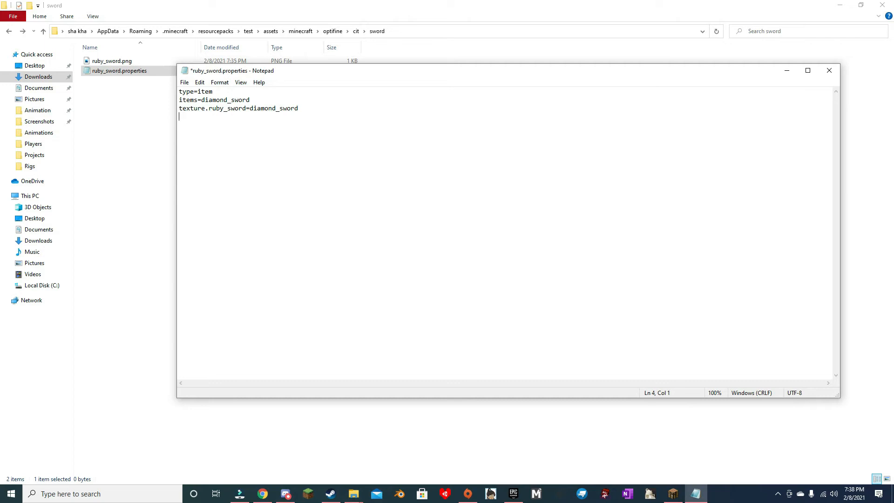
text(nbt.)
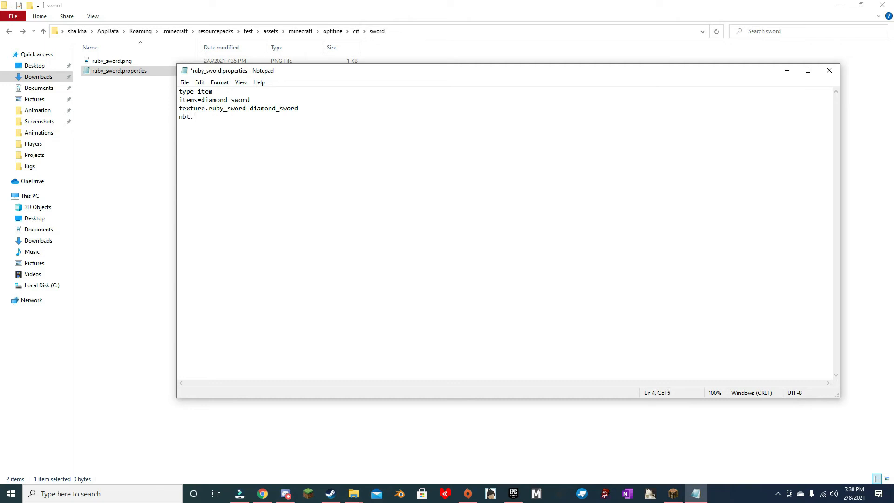
text(displa)
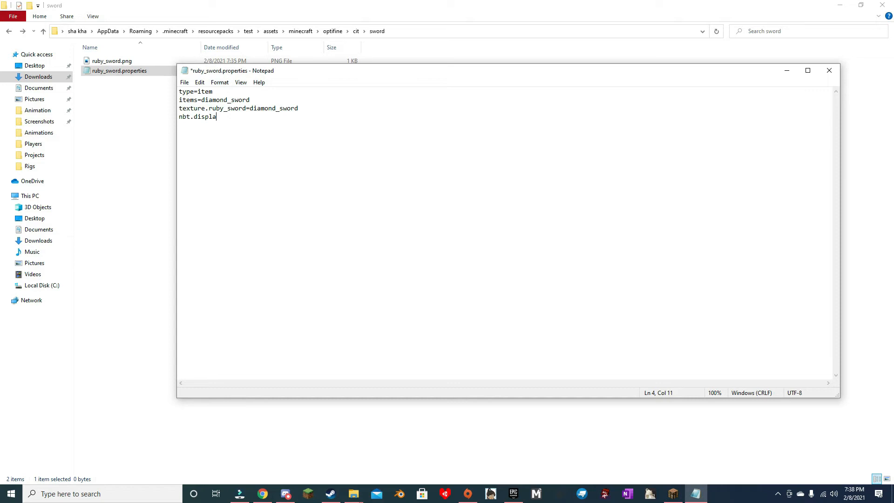
text(y.Name=o)
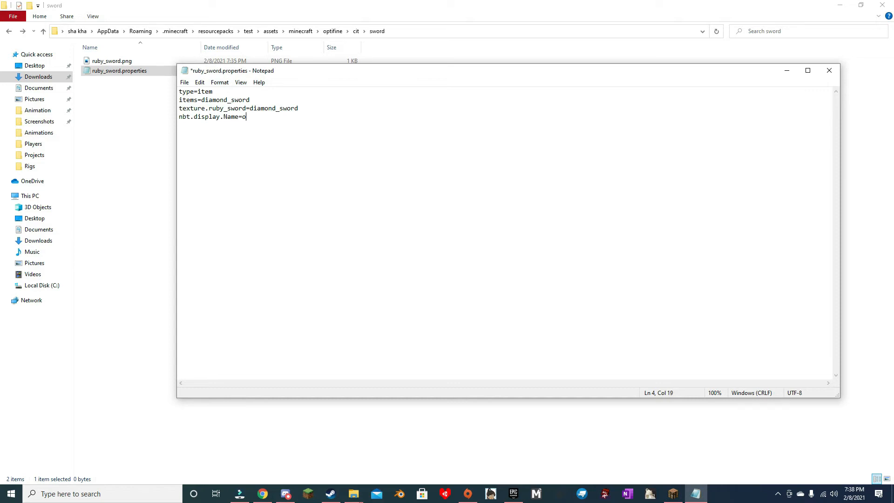
text(ipattern)
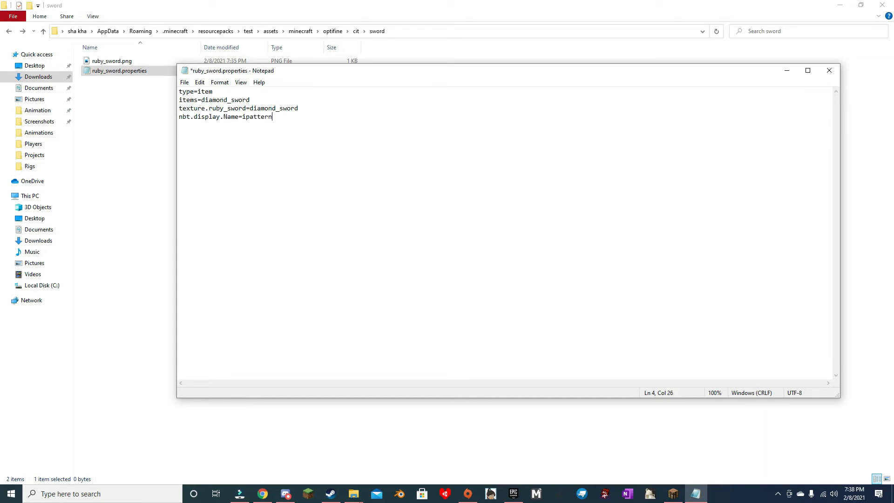
text(:*)
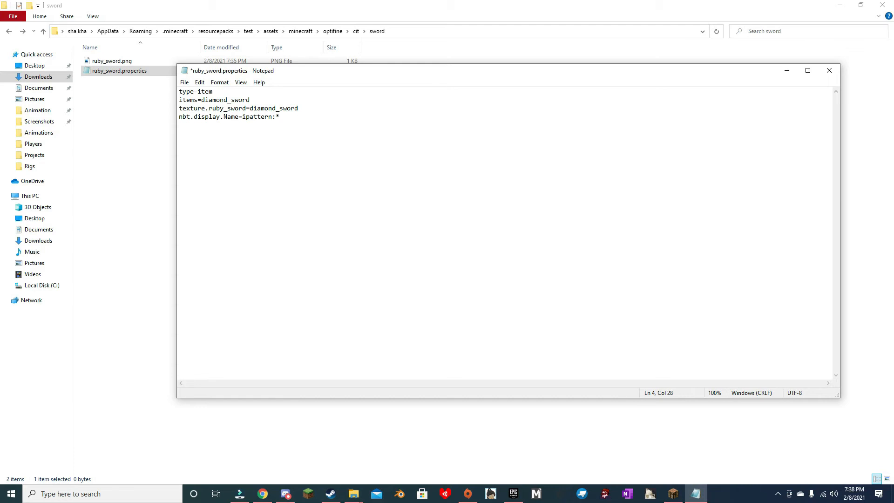
mouse_move(273, 117)
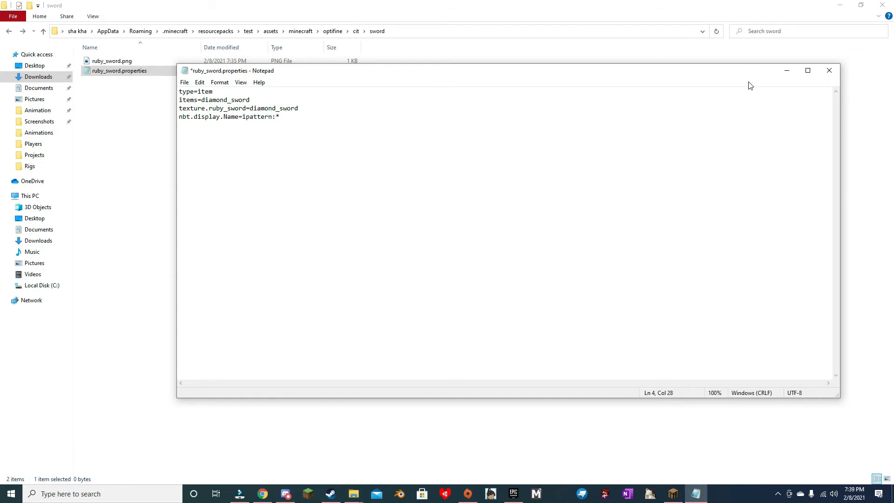
text(Rub)
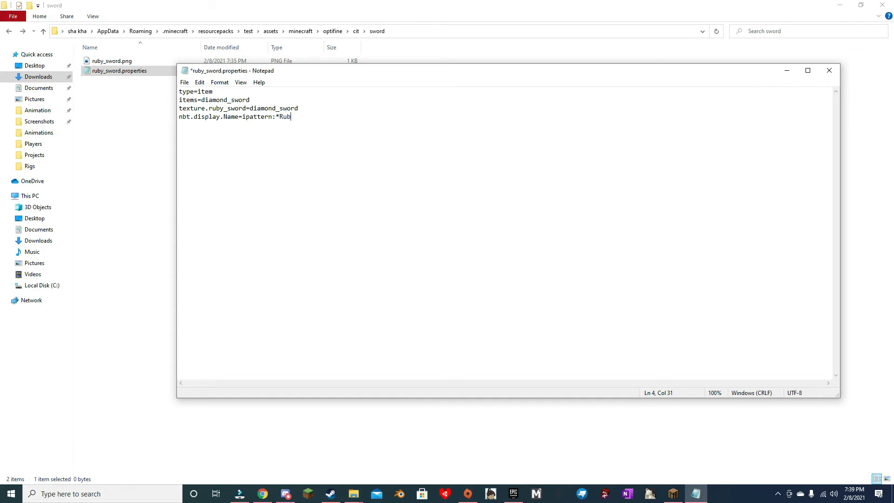
text(y Sword)
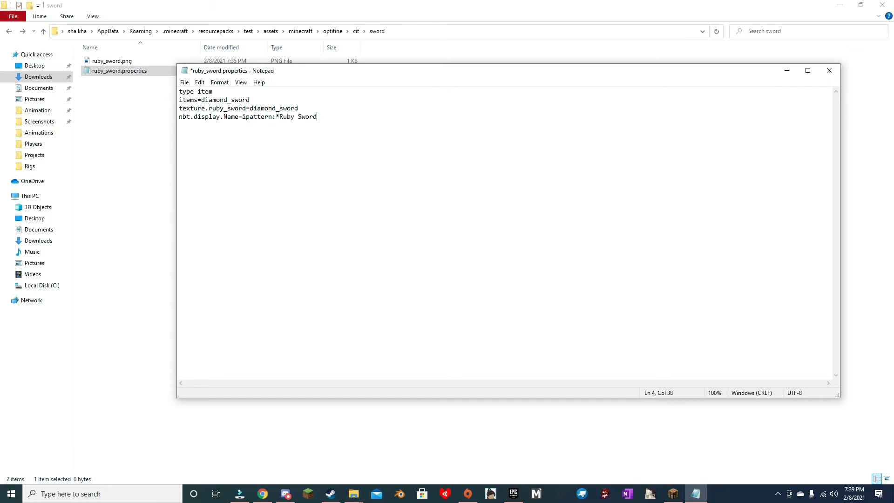
text(*)
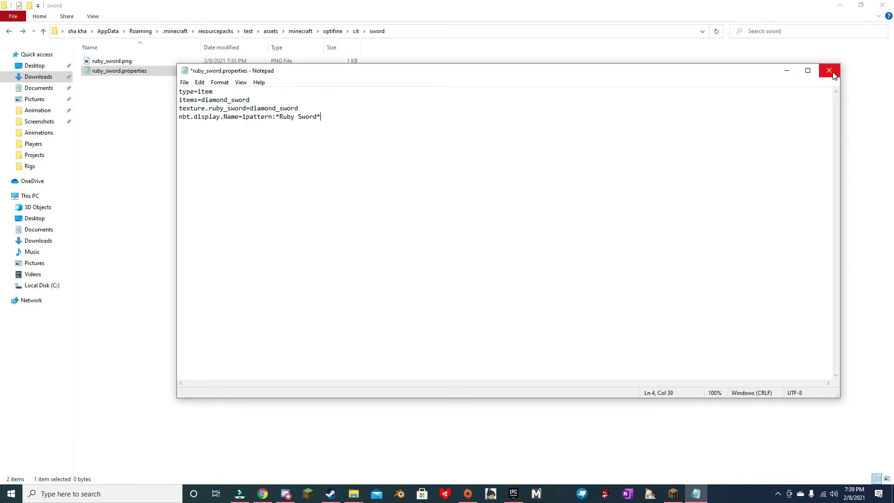
click(830, 71)
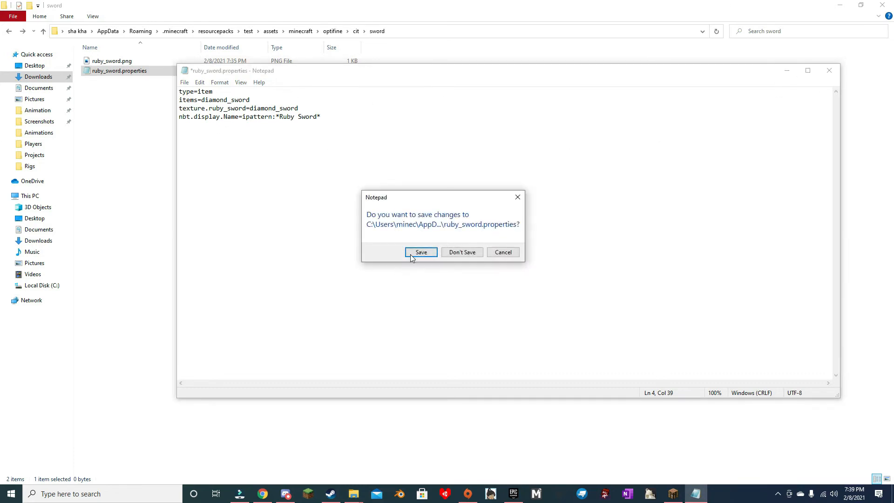
click(421, 253)
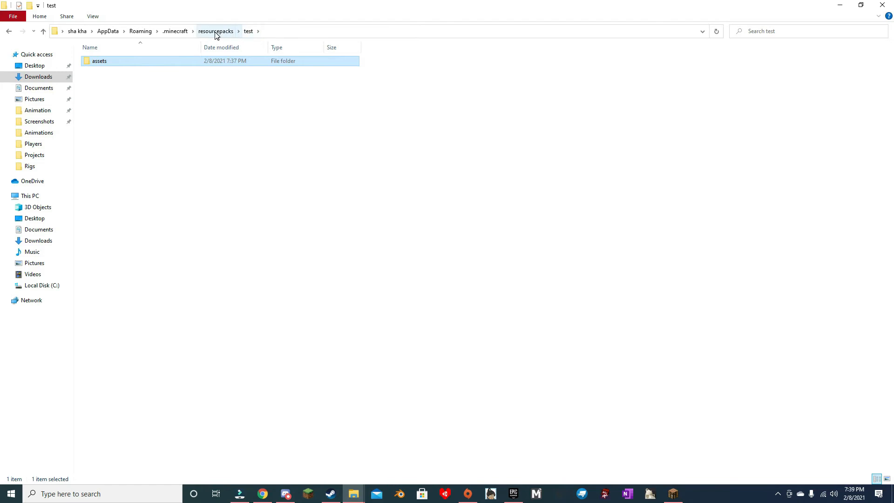
click(216, 31)
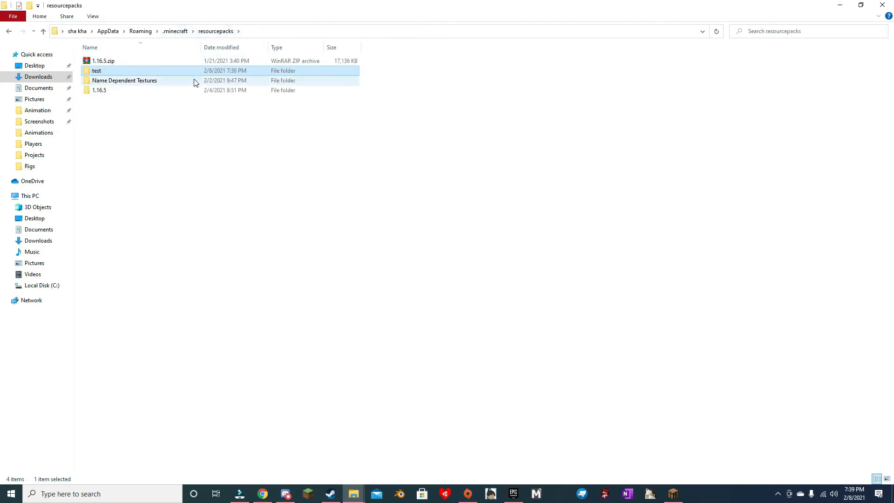
double_click(124, 80)
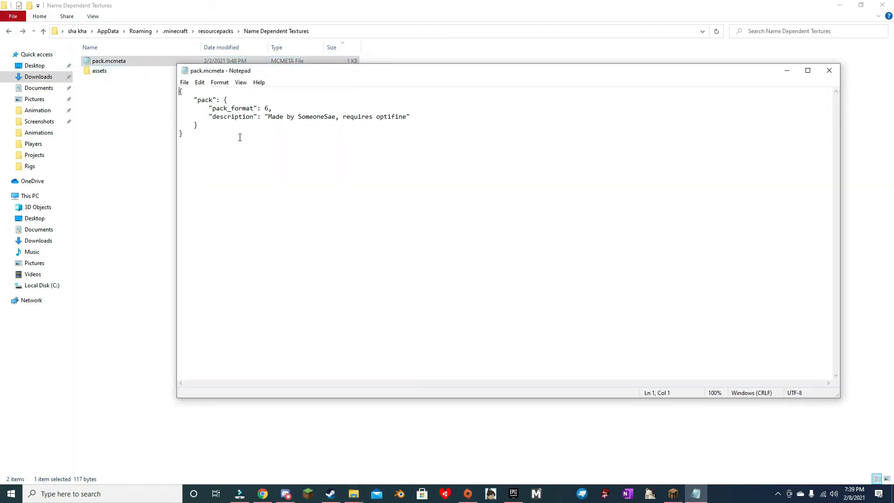
click(829, 71)
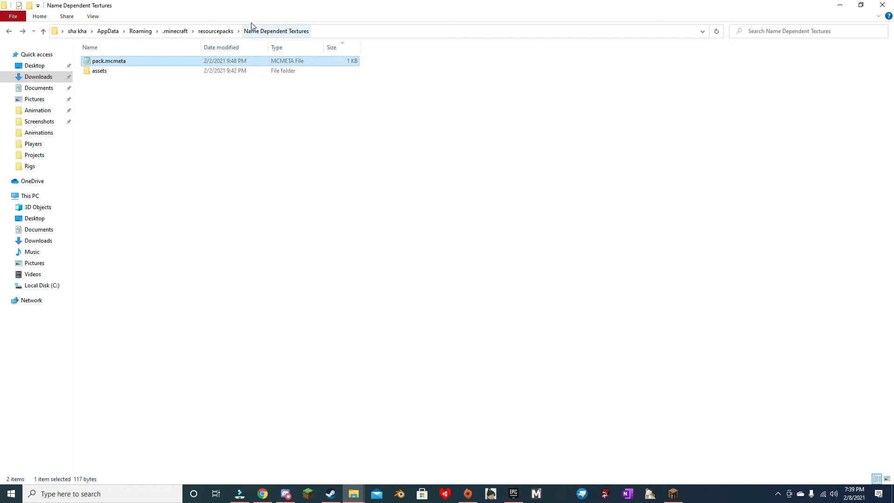
click(175, 32)
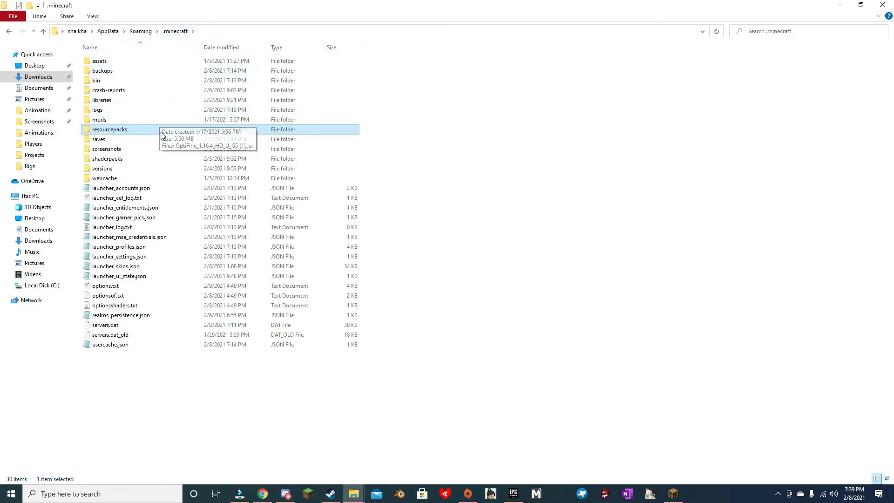
double_click(109, 128)
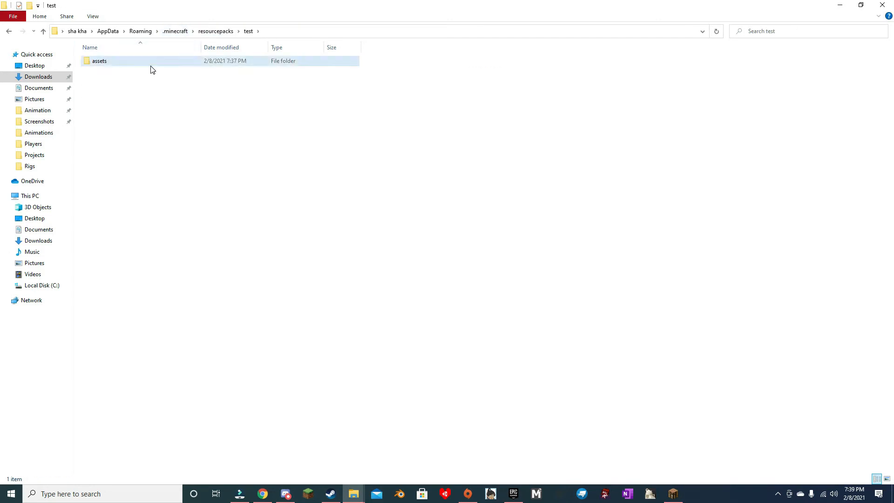
click(99, 61)
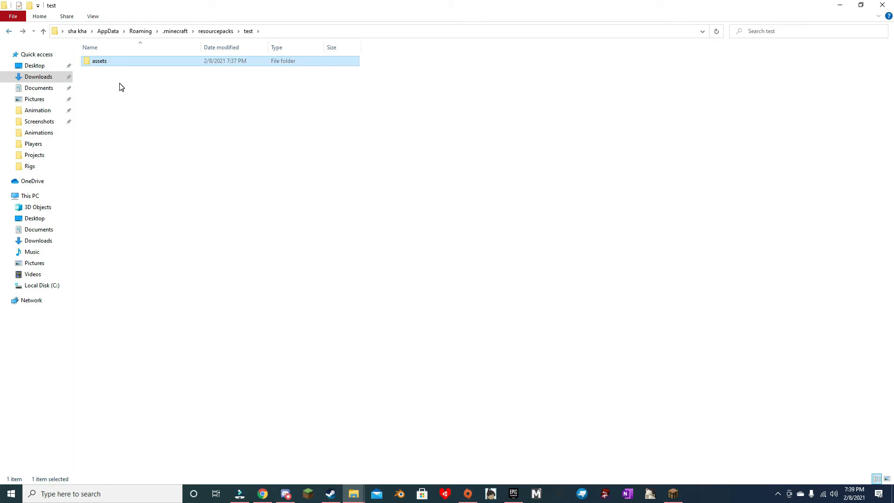
click(216, 31)
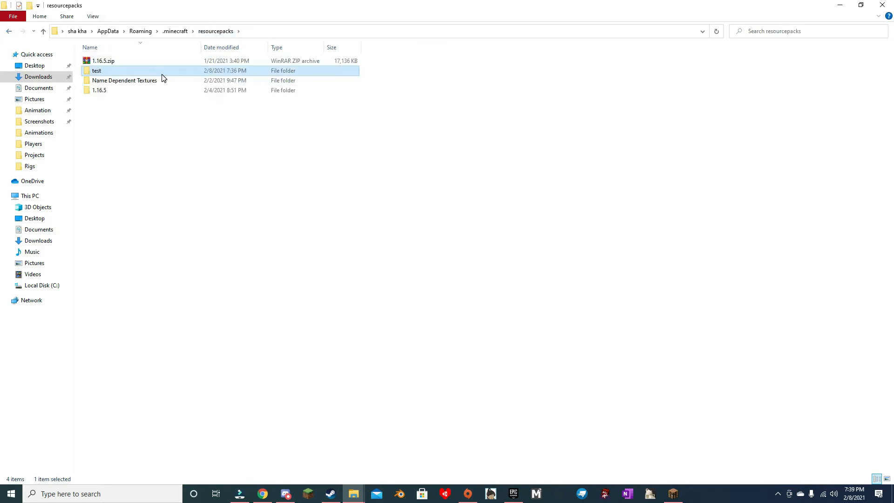
double_click(96, 71)
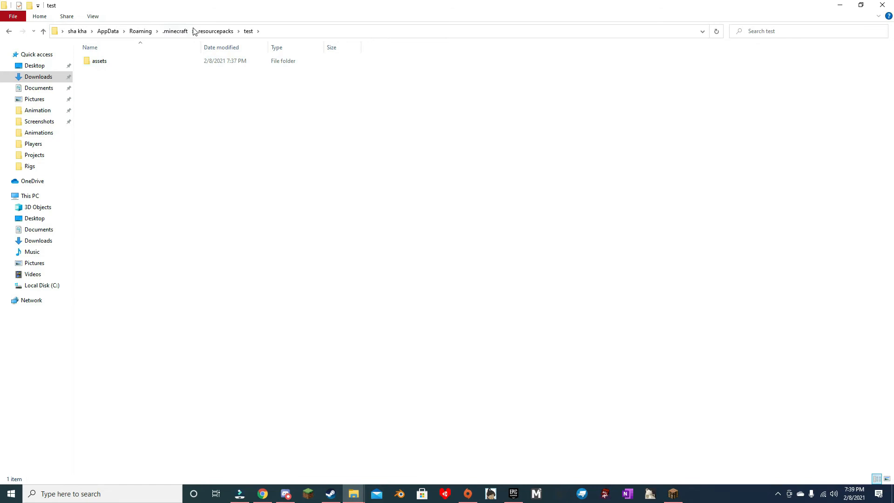
click(99, 61)
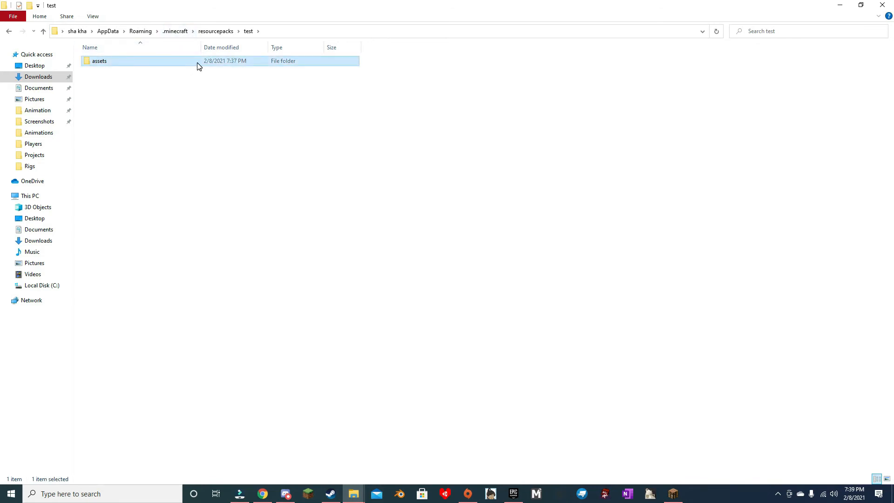
click(251, 221)
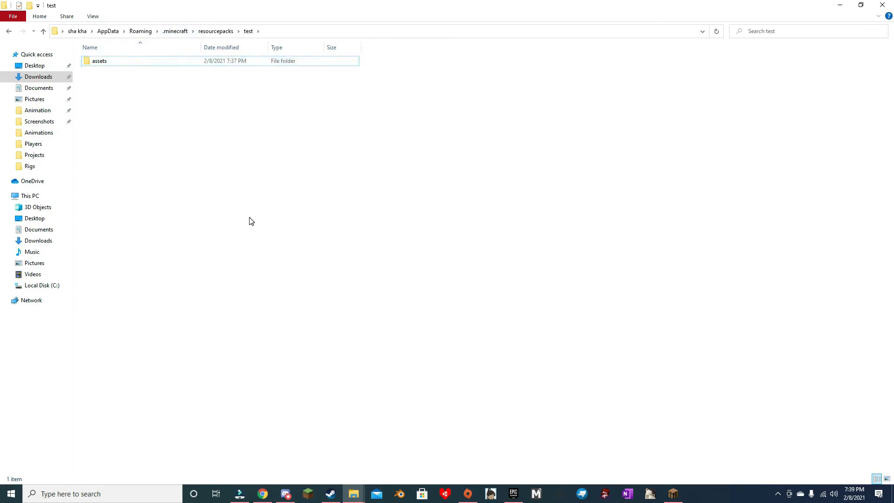
Step: Create a new text document in the pack folder named pack.mcmeta
right_click(251, 220)
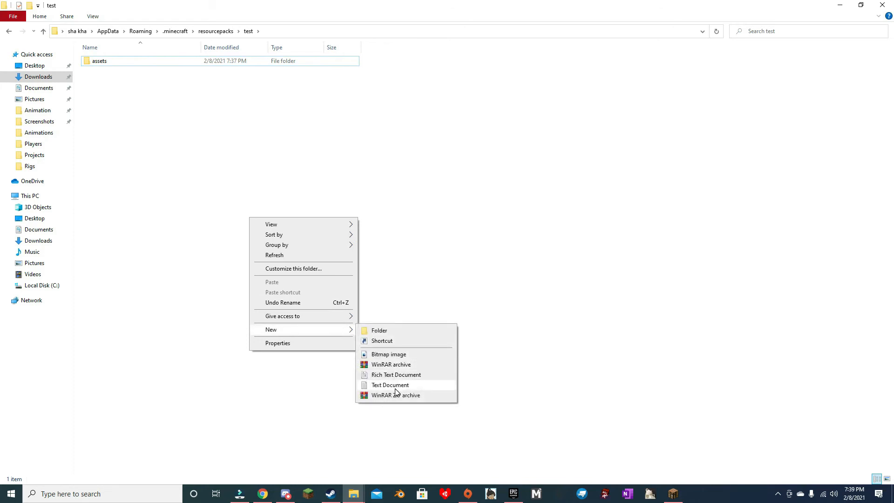
click(390, 385)
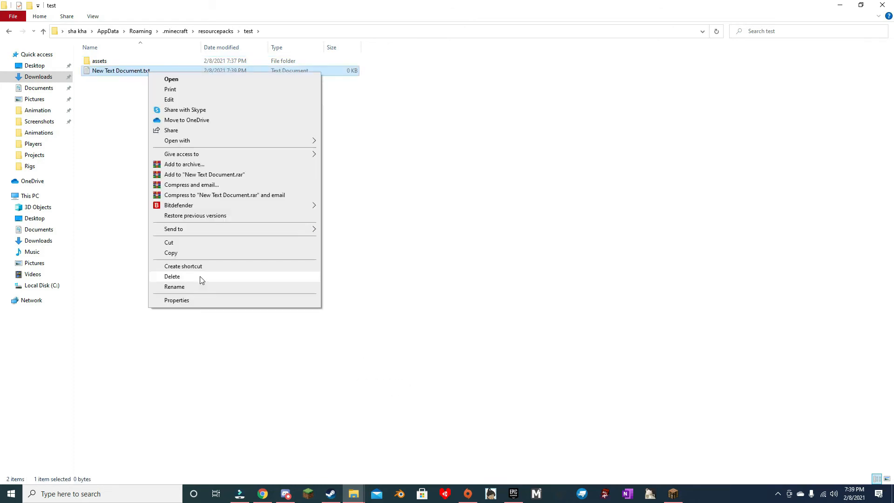
click(174, 287)
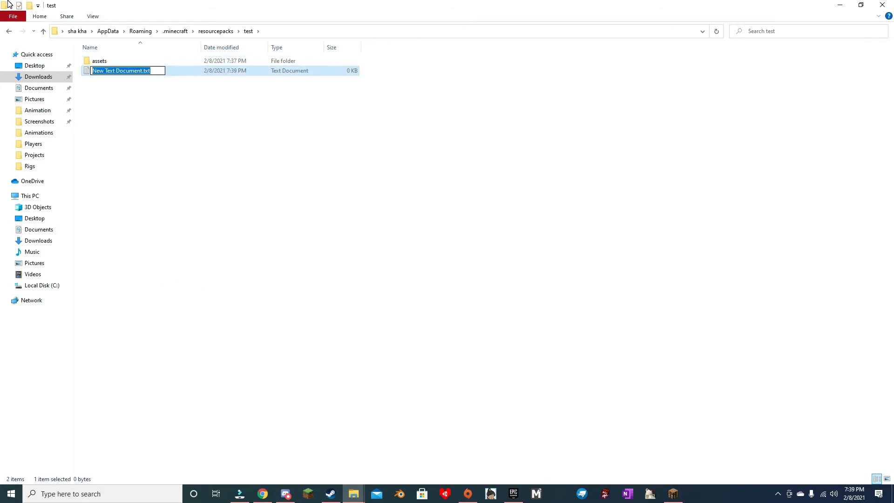
text(pack.mcmeta)
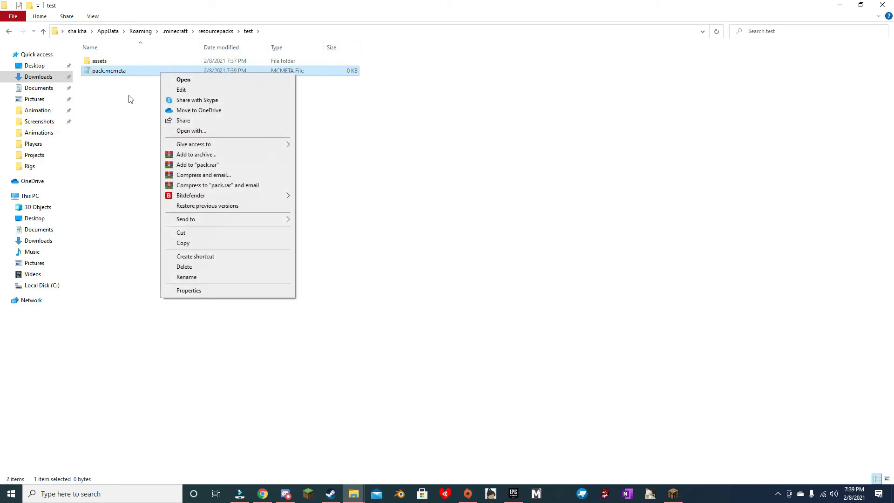
Step: Enter the pack JSON with pack_format 6 and a description, then save pack.mcmeta
click(183, 79)
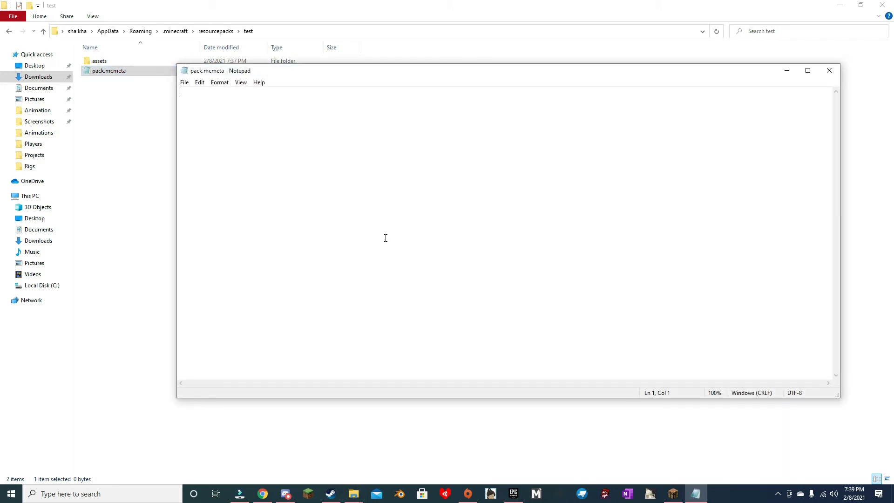
text({)
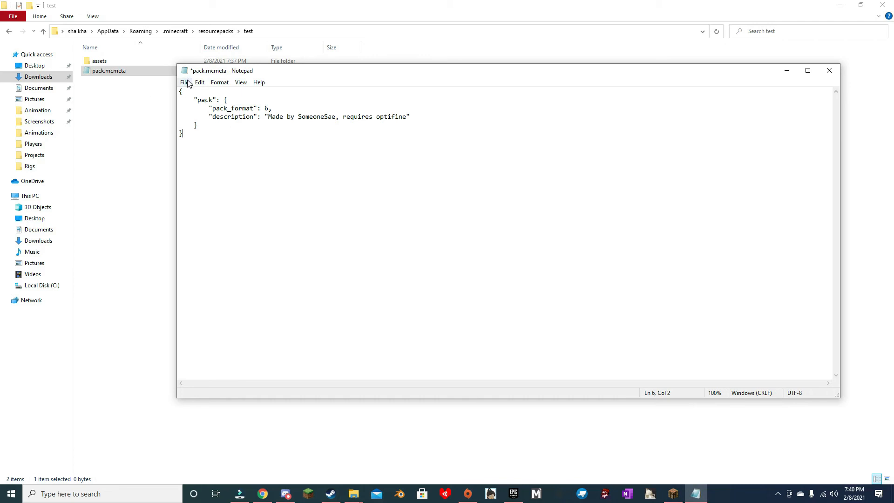
click(184, 82)
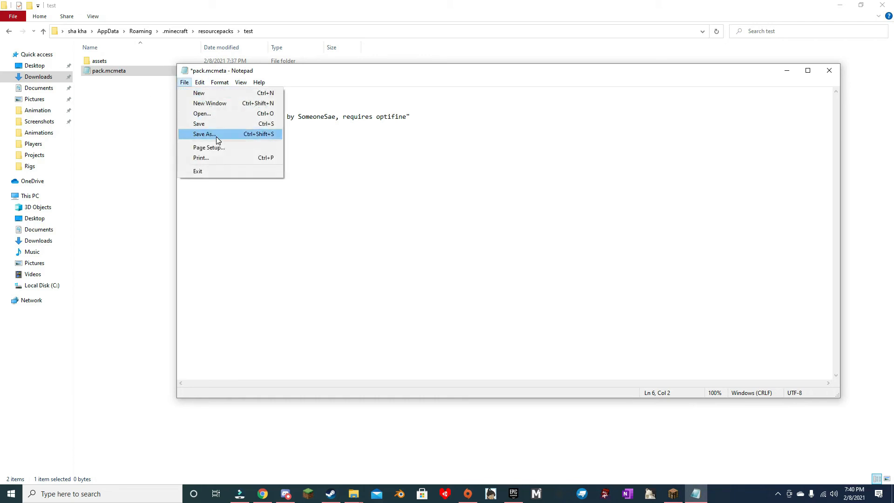
click(200, 123)
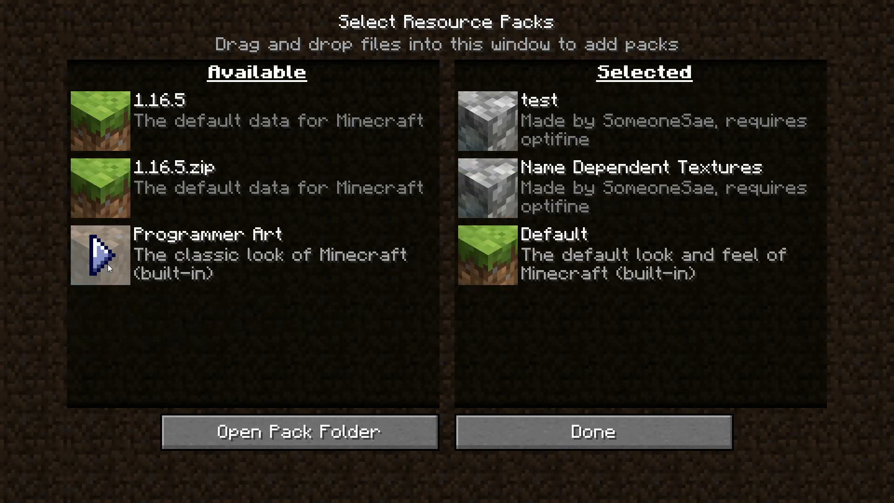
Step: Move Name Dependent Textures back to Available, keeping only test active, and apply
click(488, 120)
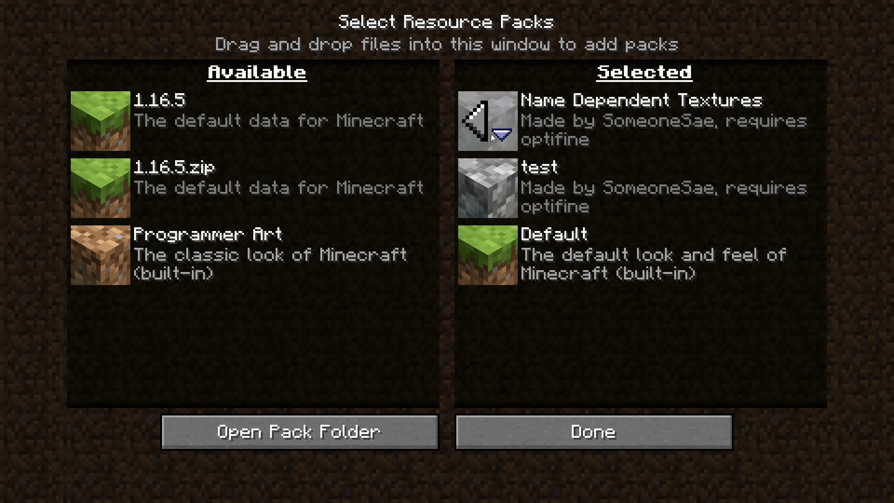
click(479, 121)
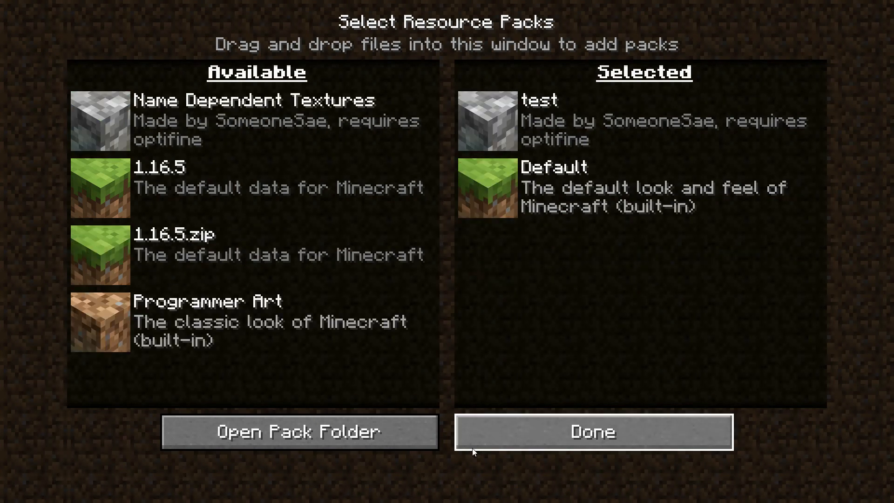
click(594, 433)
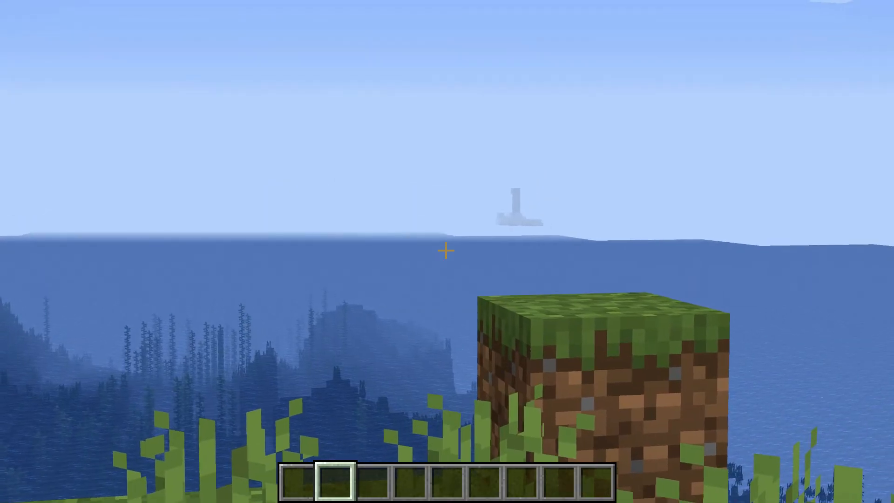
Step: Take an anvil from the creative inventory and rename the diamond sword to Ruby Sword on it
key(e)
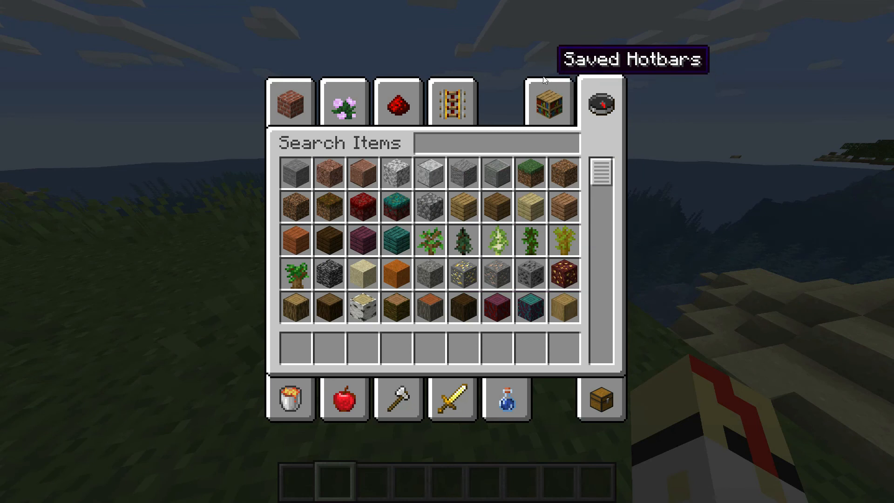
text(anv)
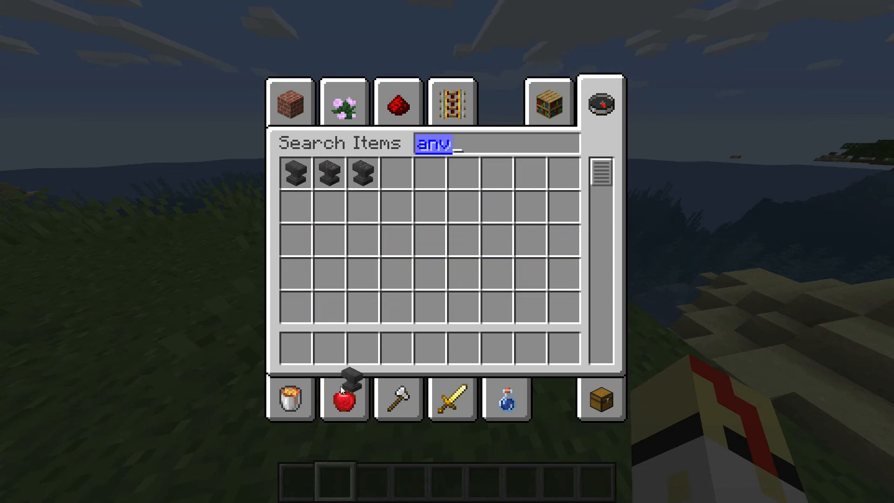
click(452, 404)
text(R)
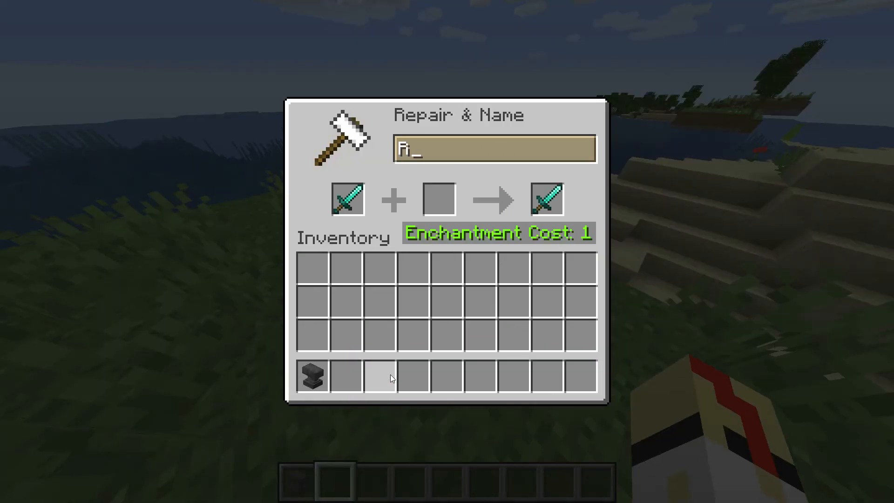
text(uby Swor)
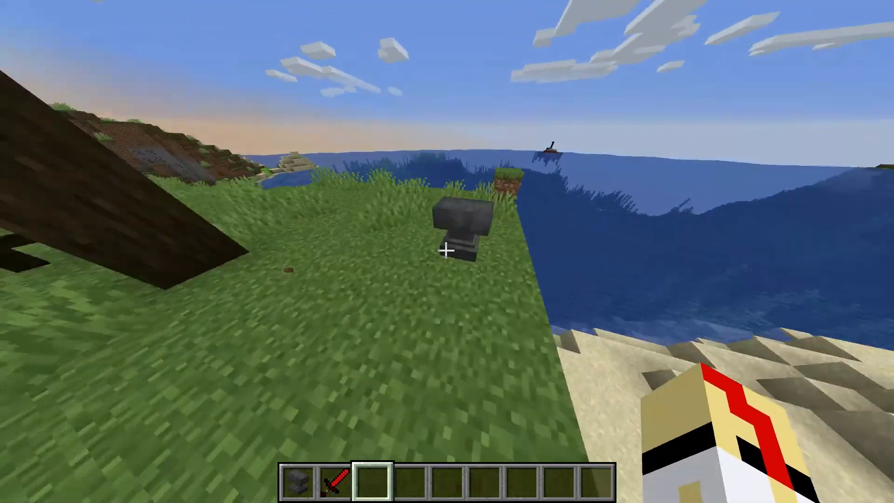
mouse_move(447, 251)
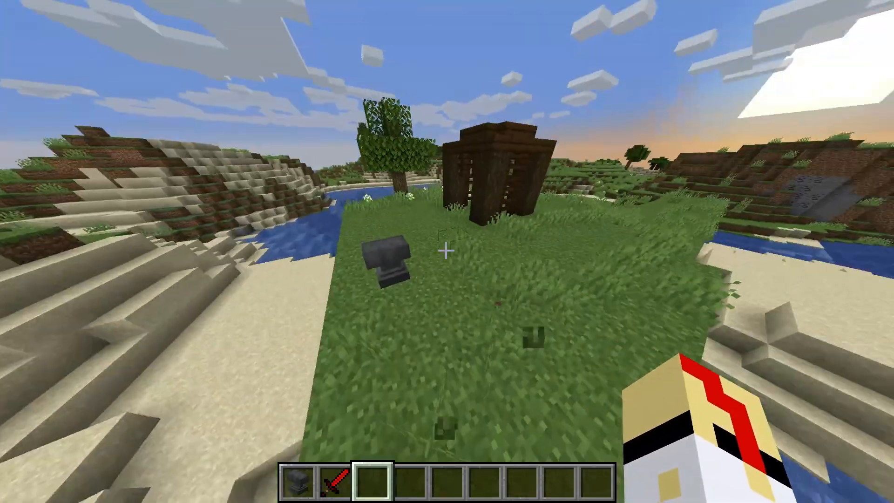